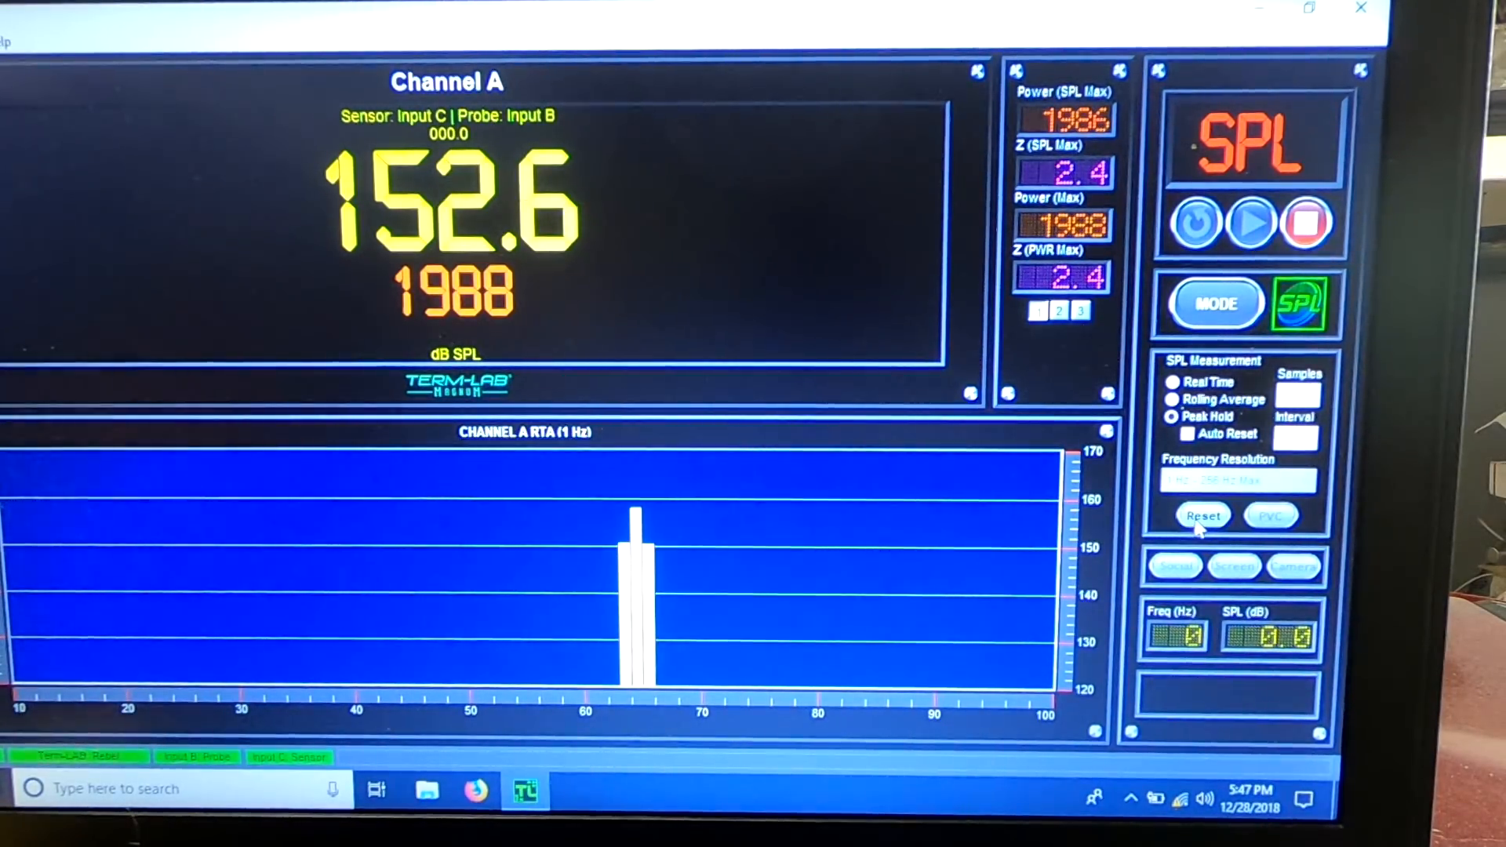
Reset Term-LAB's held peaks and capture 152.9 dB SPL at 1987 W, 3.8 ohm
left_click(1204, 515)
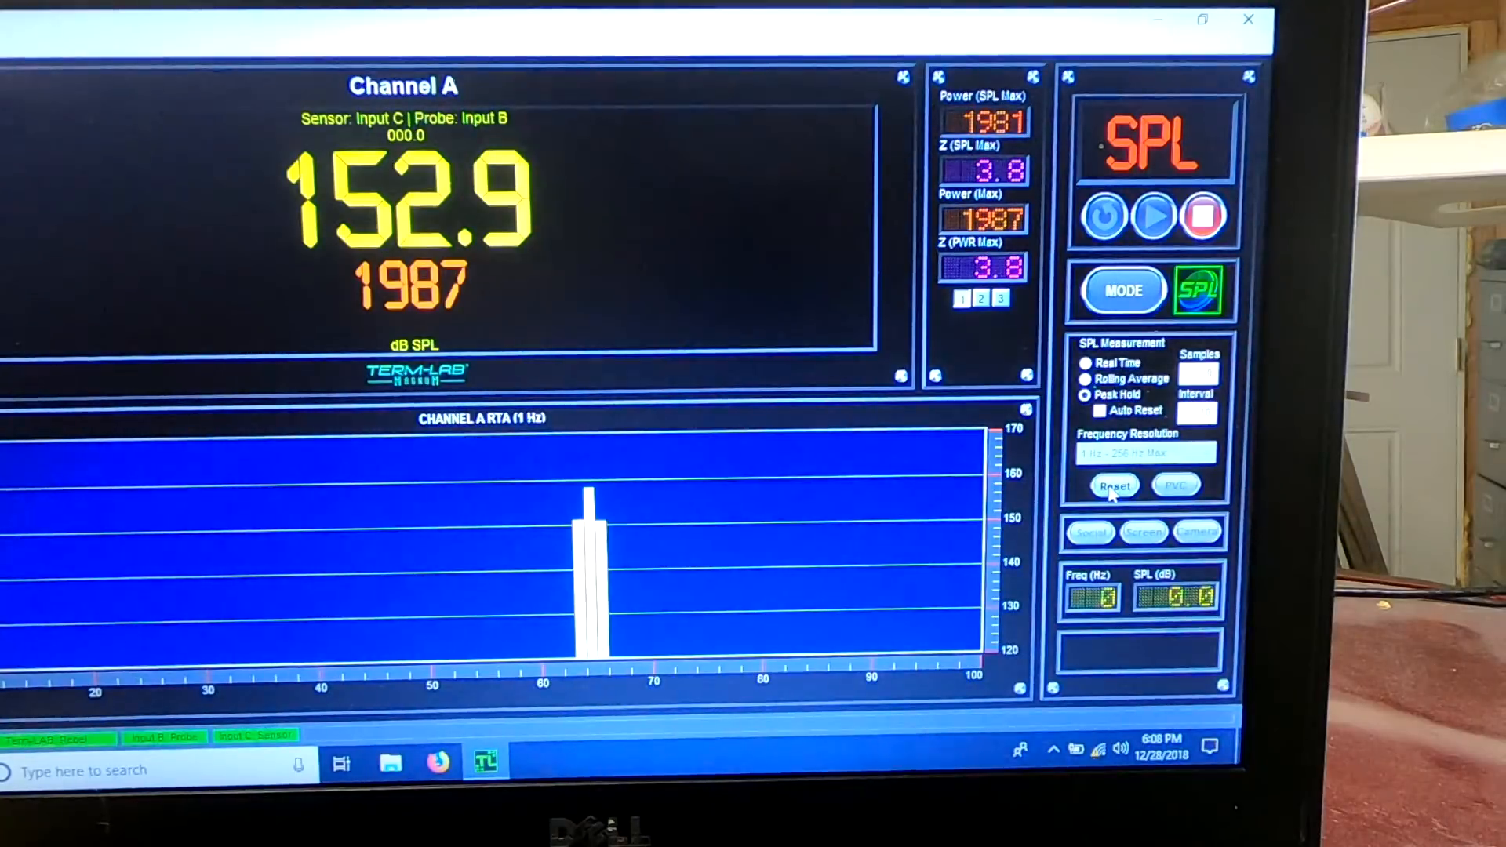
left_click(1114, 485)
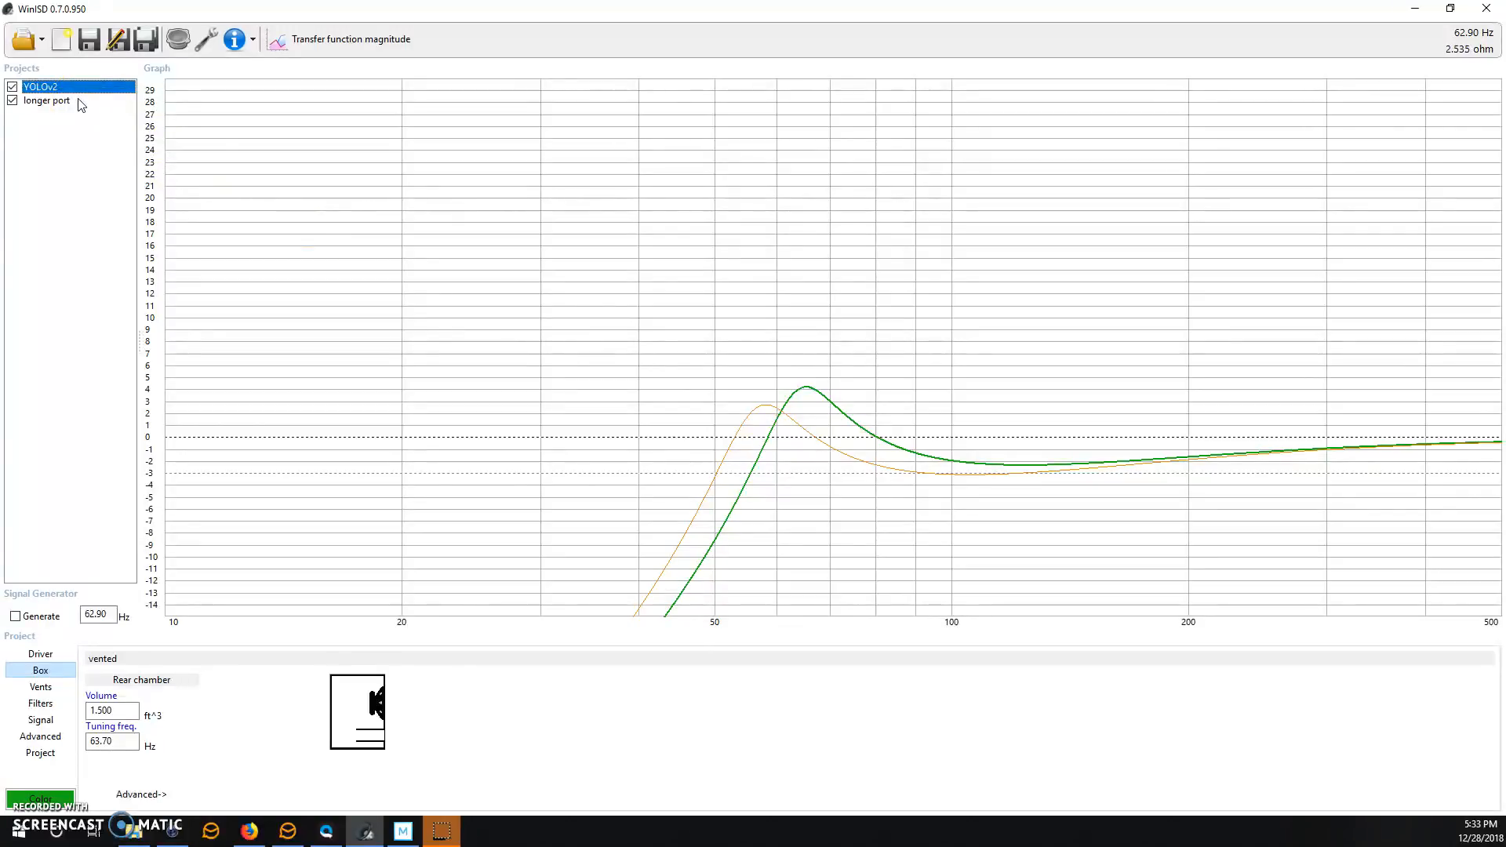
Switch between the two designs and trace the longer port curve toward its peak
left_click(47, 102)
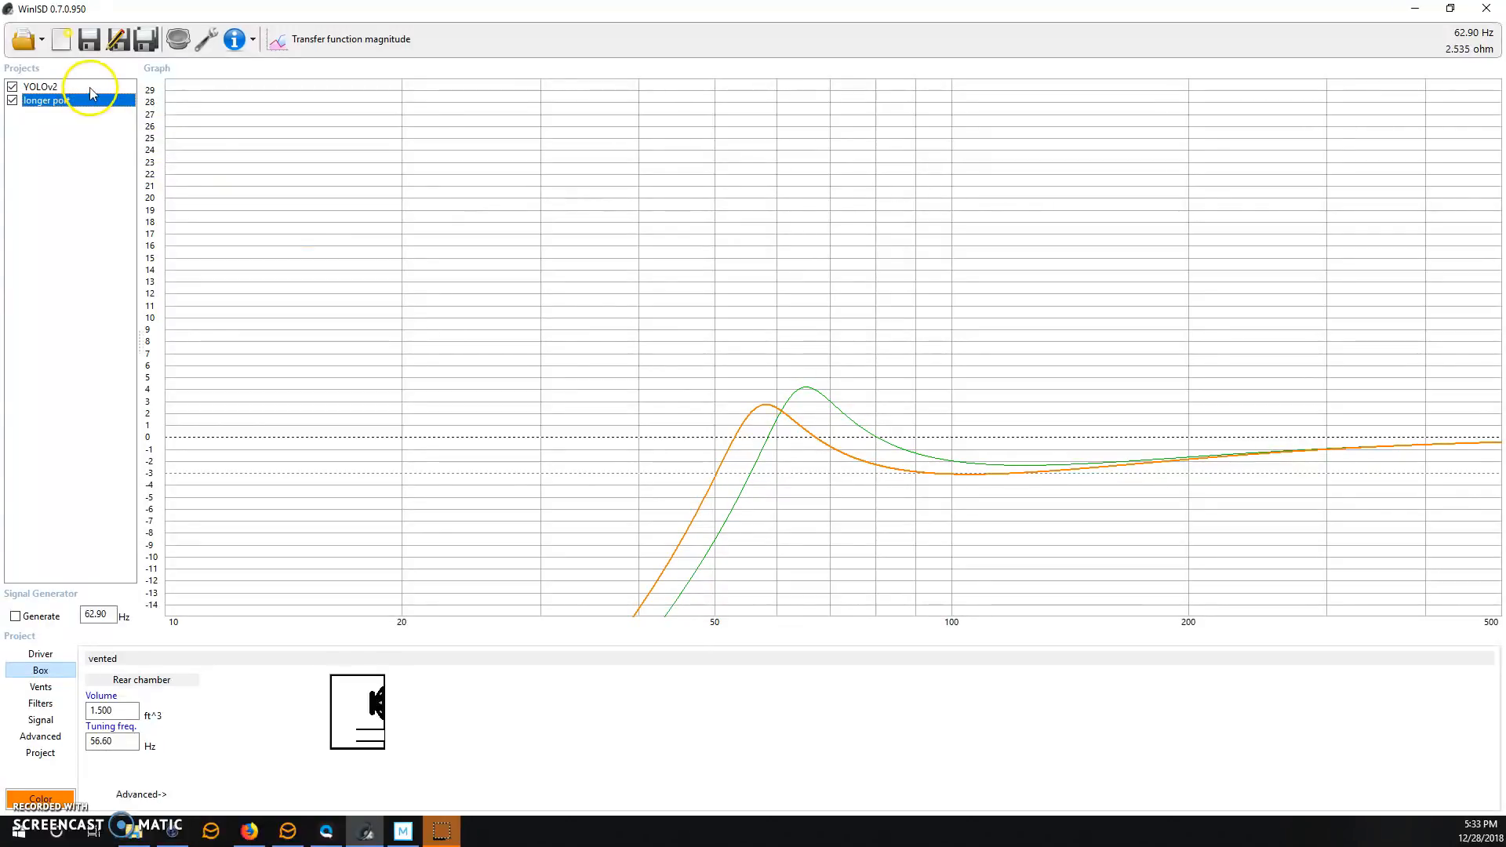
left_click(40, 86)
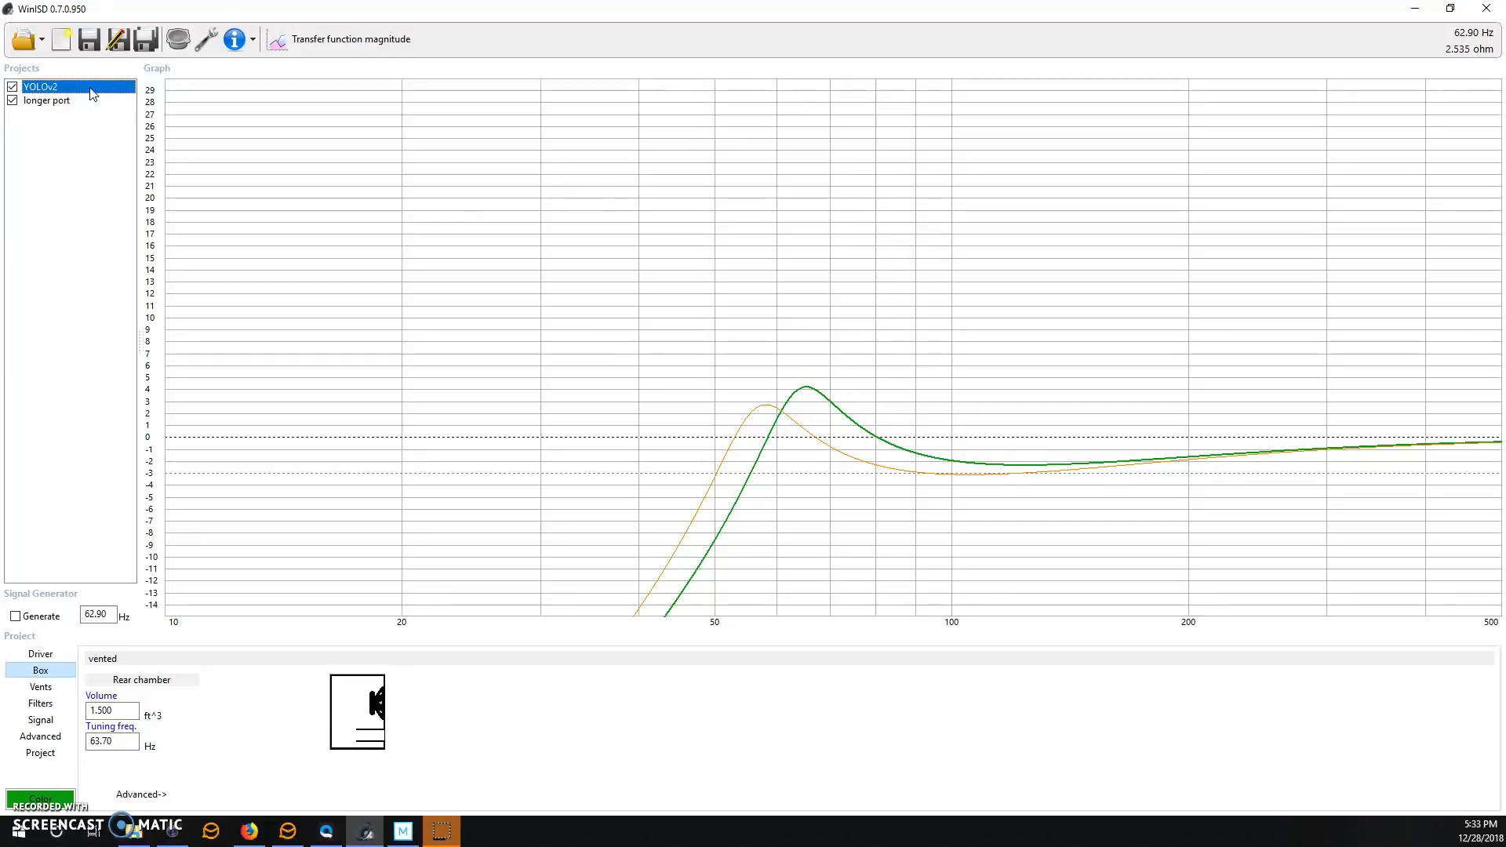
mouse_move(786, 403)
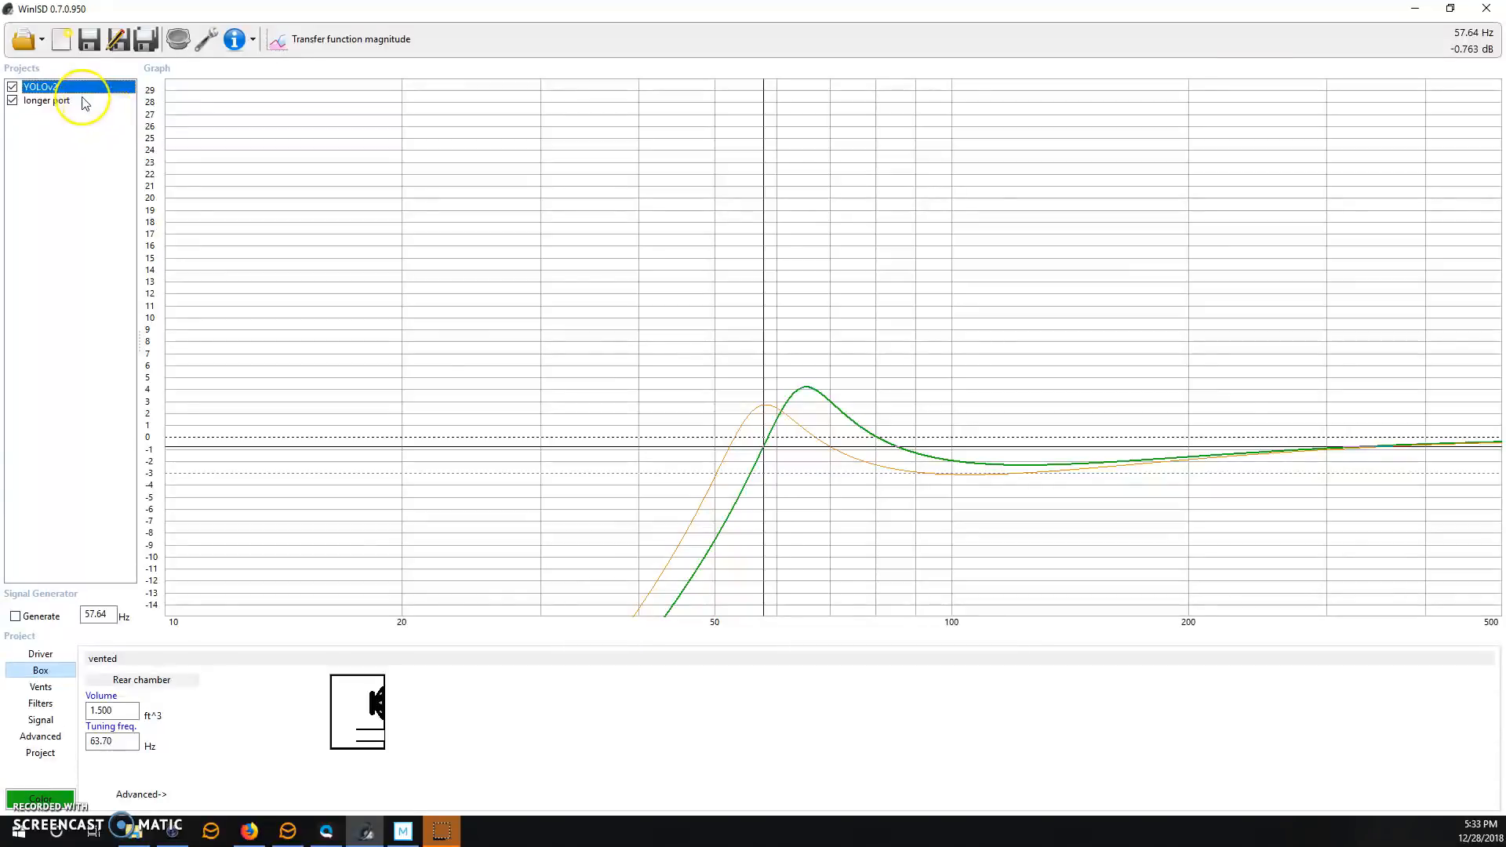
left_click(47, 100)
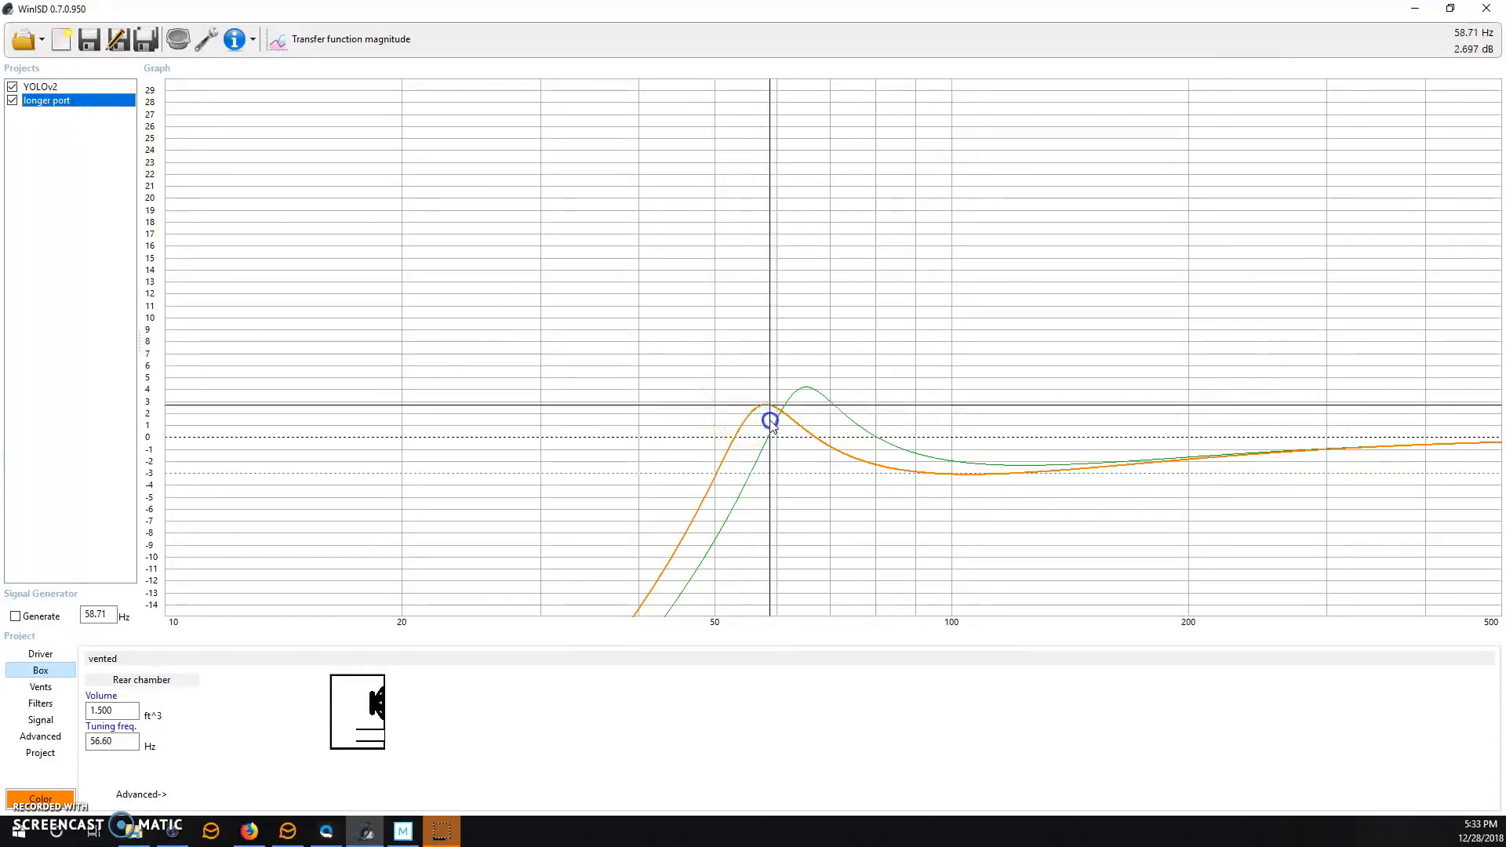
left_click_drag(773, 424, 763, 424)
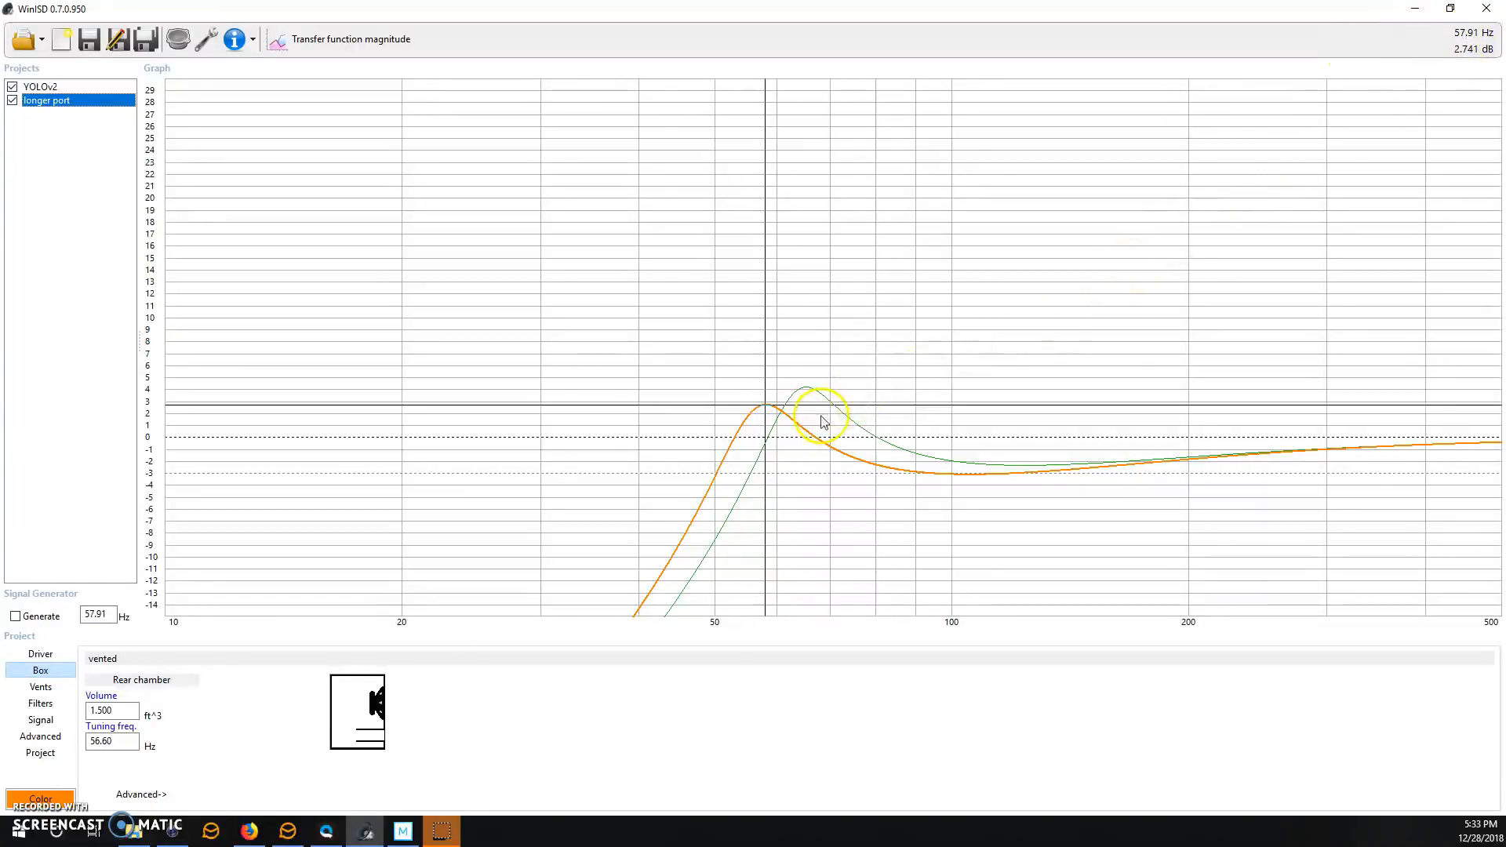
mouse_move(746, 426)
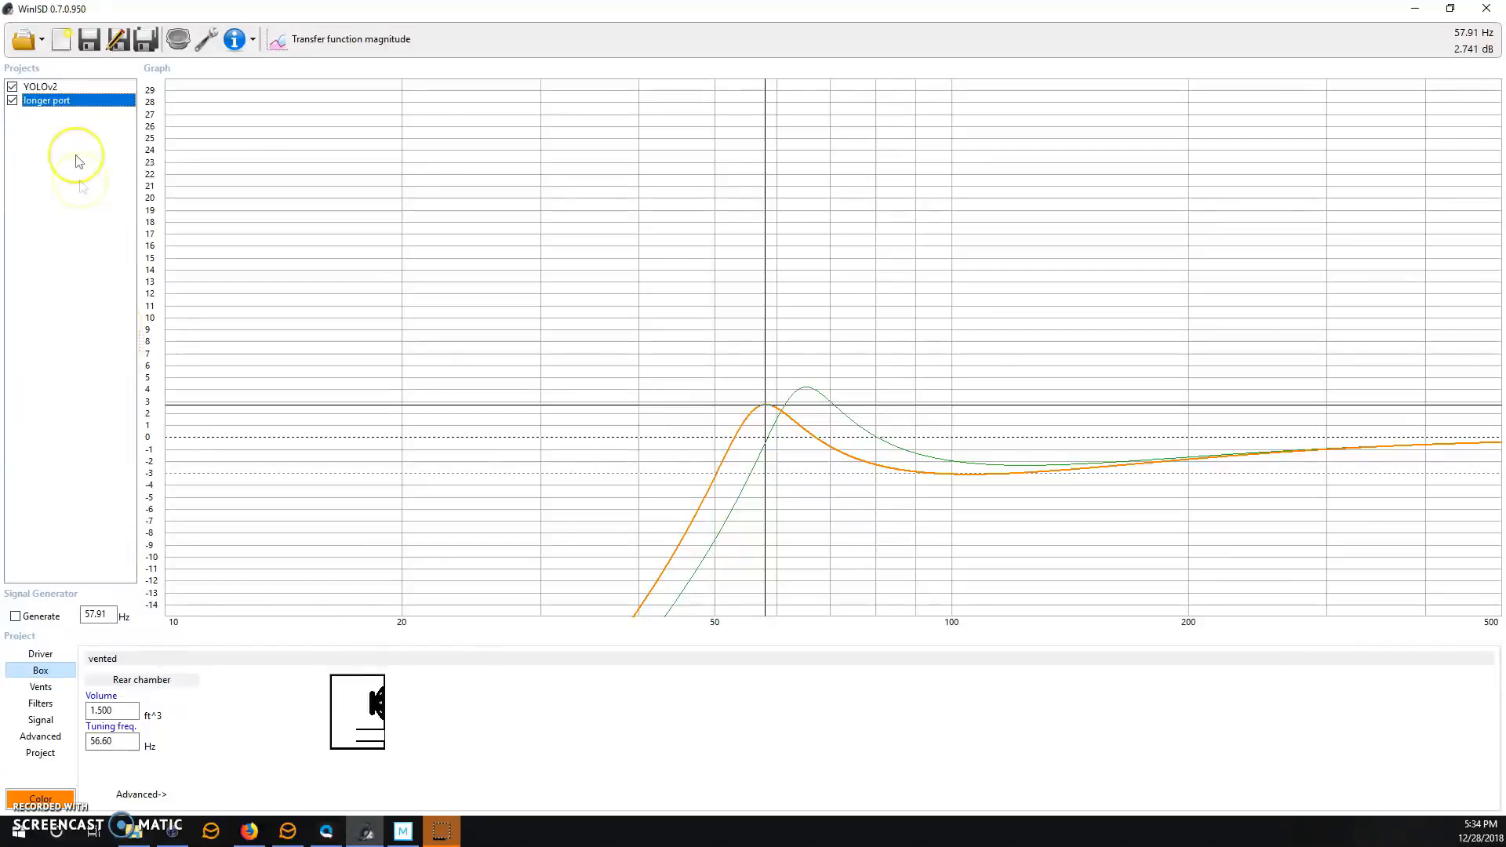
Mark the longer port peak (~2.7 dB) and YOLOv2's peak at 65.25 Hz
left_click(40, 87)
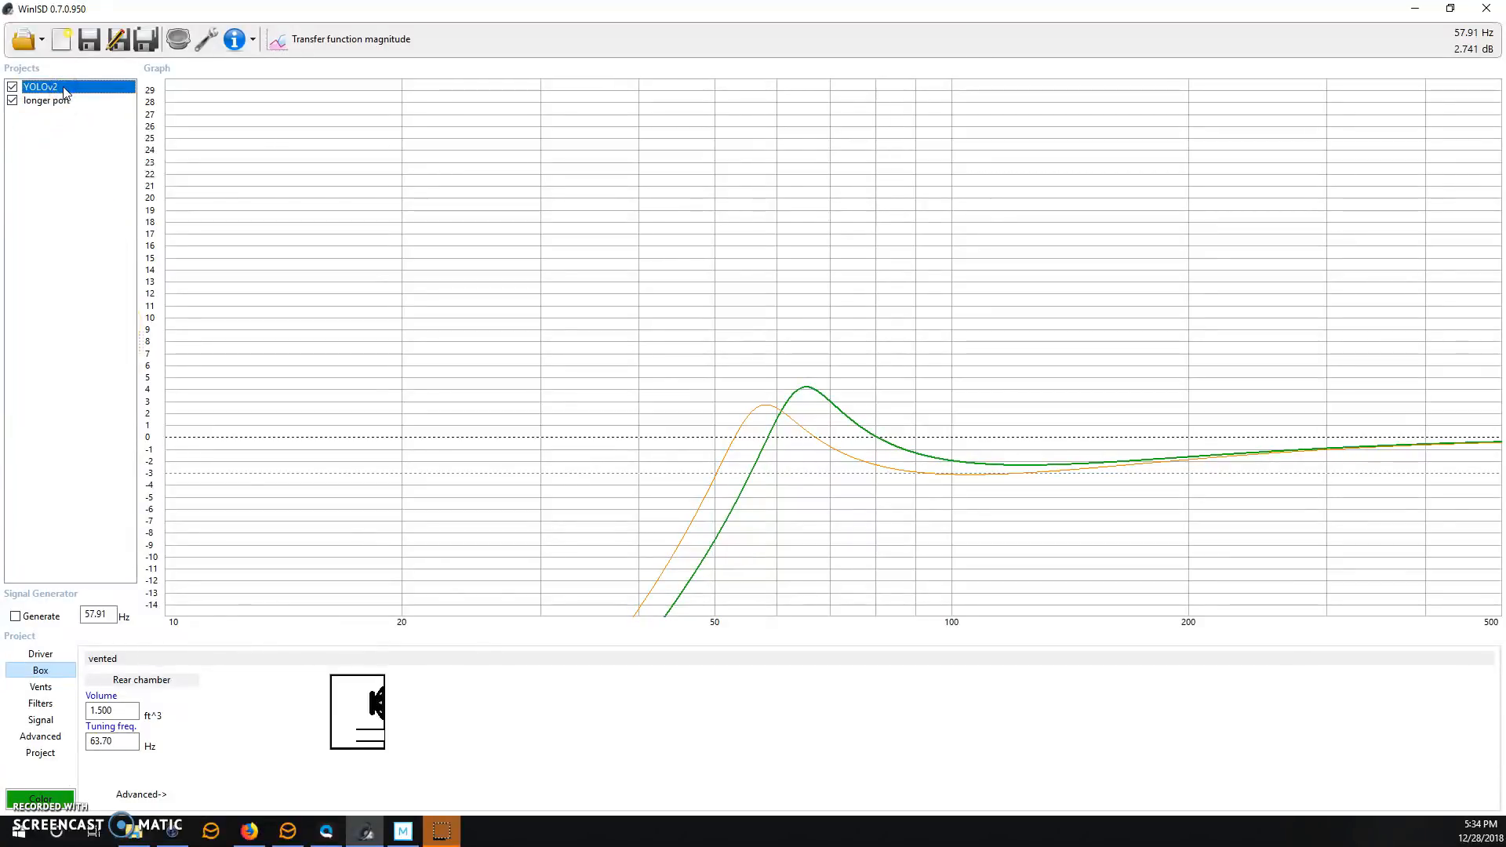
left_click(46, 99)
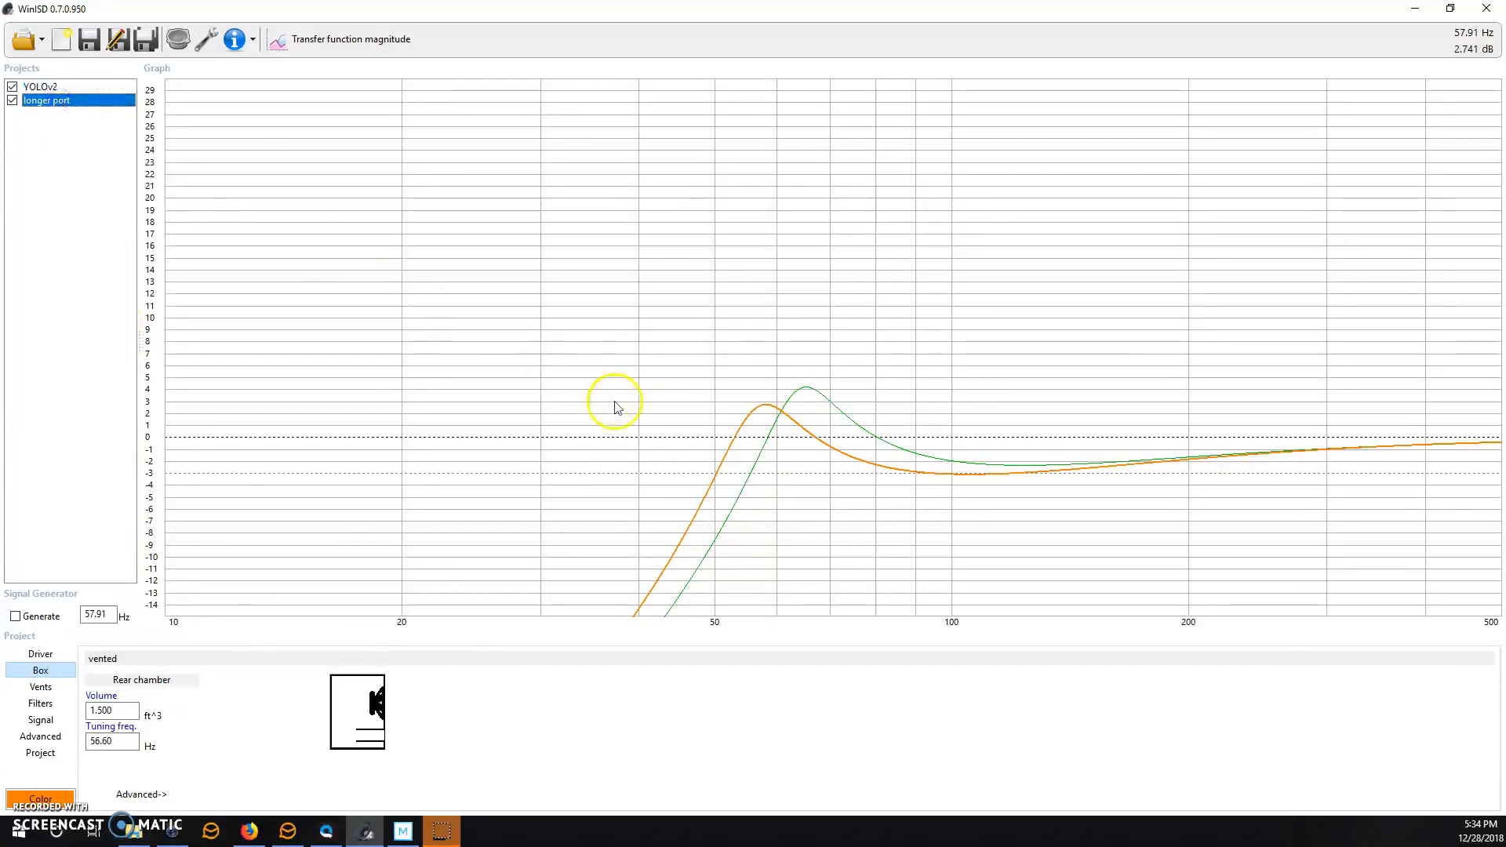
mouse_move(783, 425)
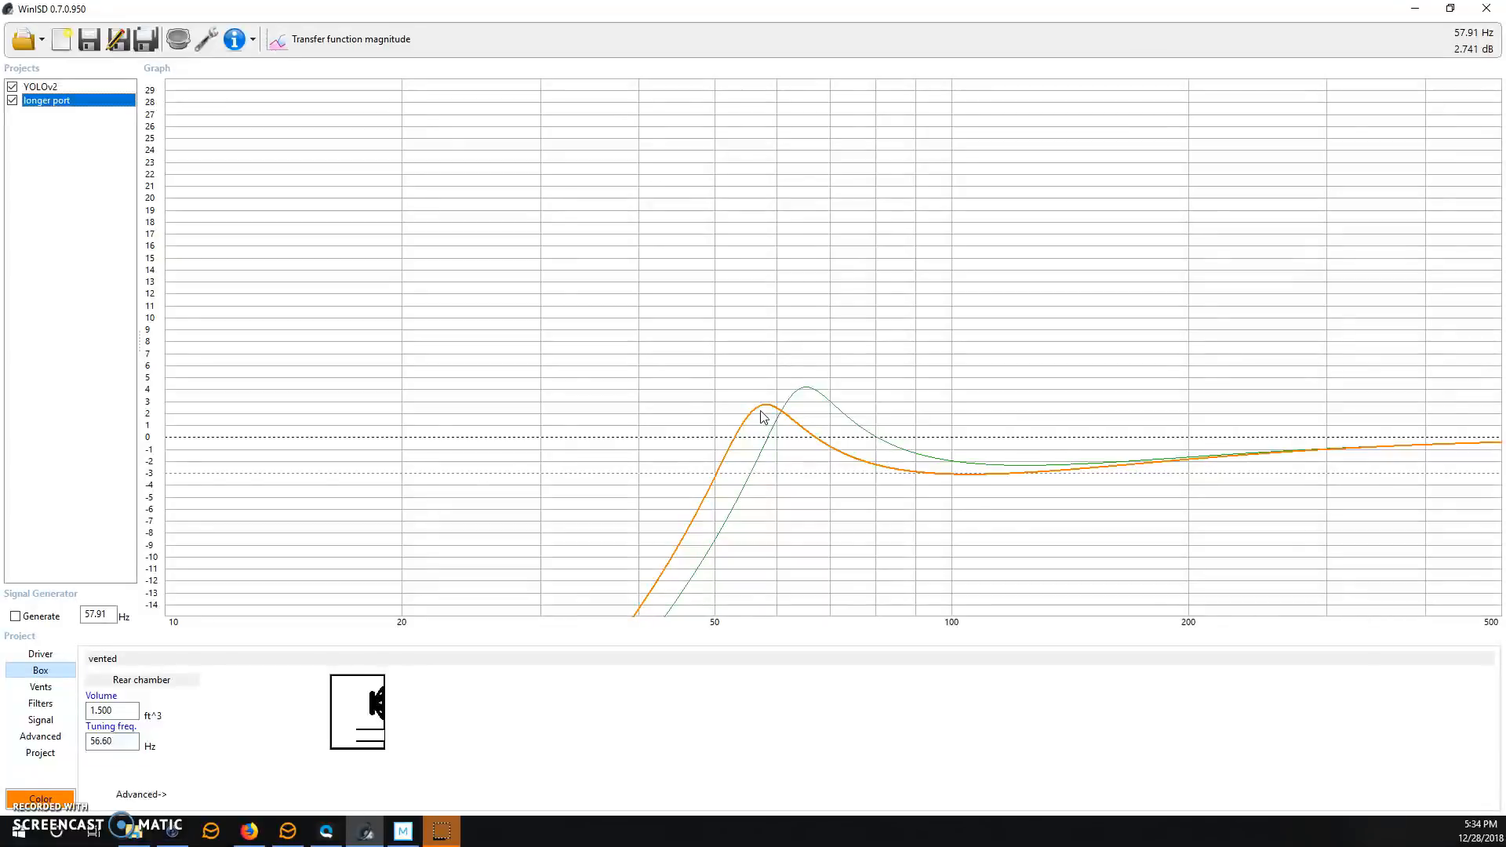
left_click(769, 411)
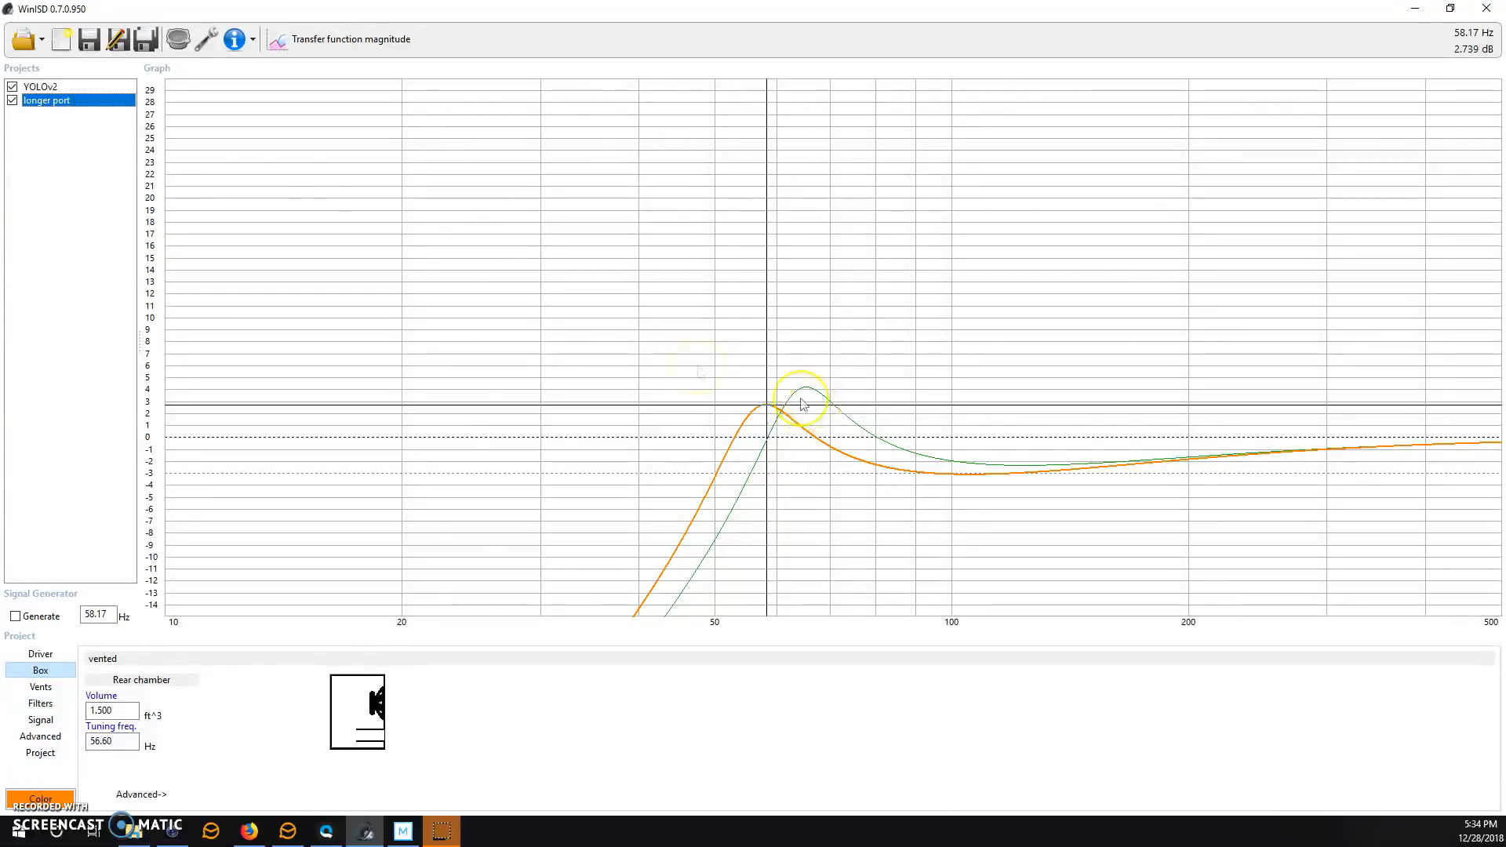
left_click(42, 86)
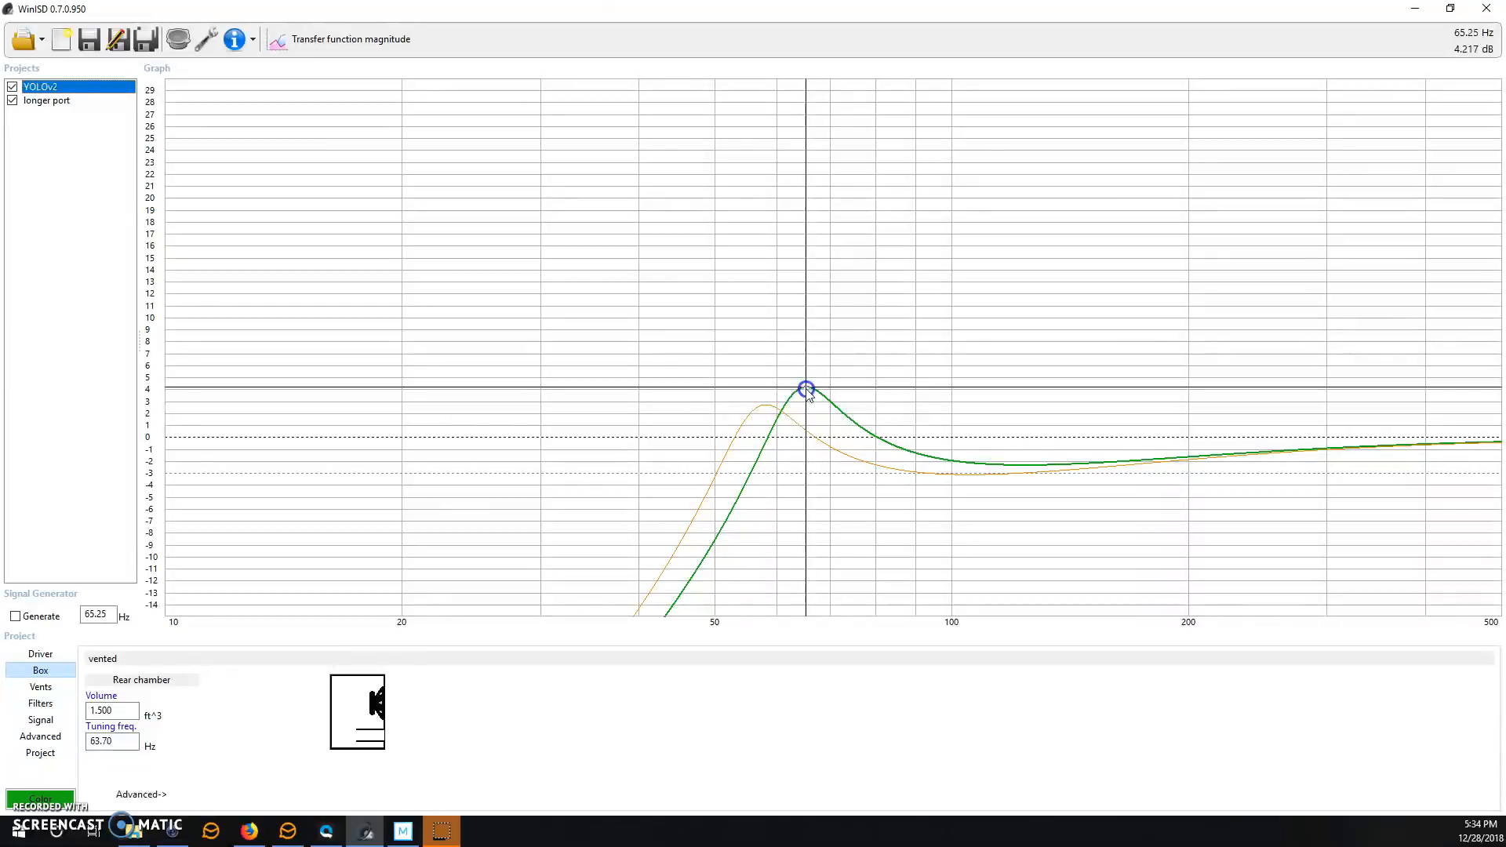
mouse_move(818, 422)
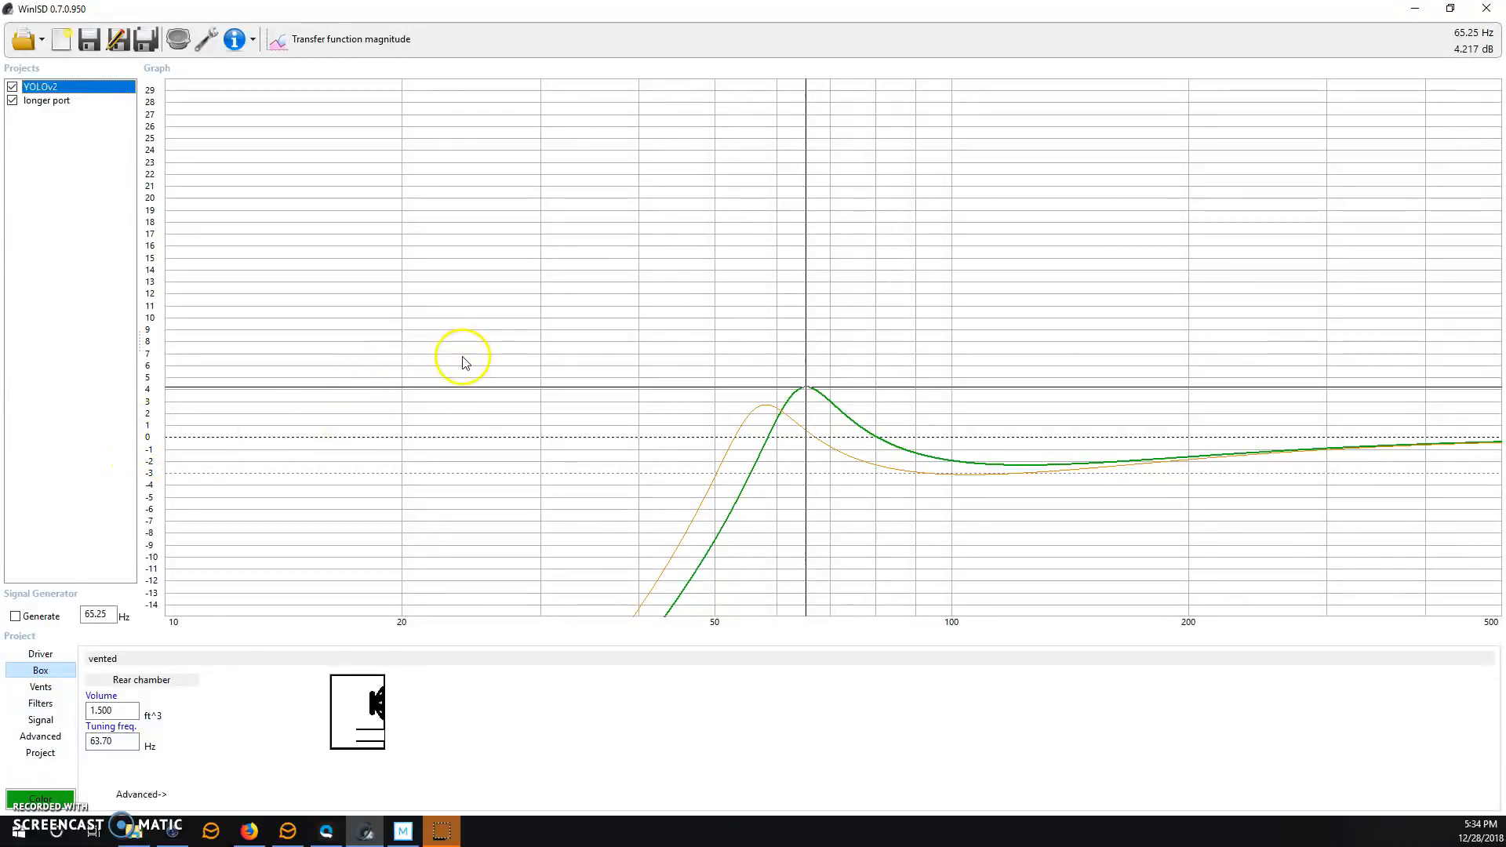
mouse_move(533, 291)
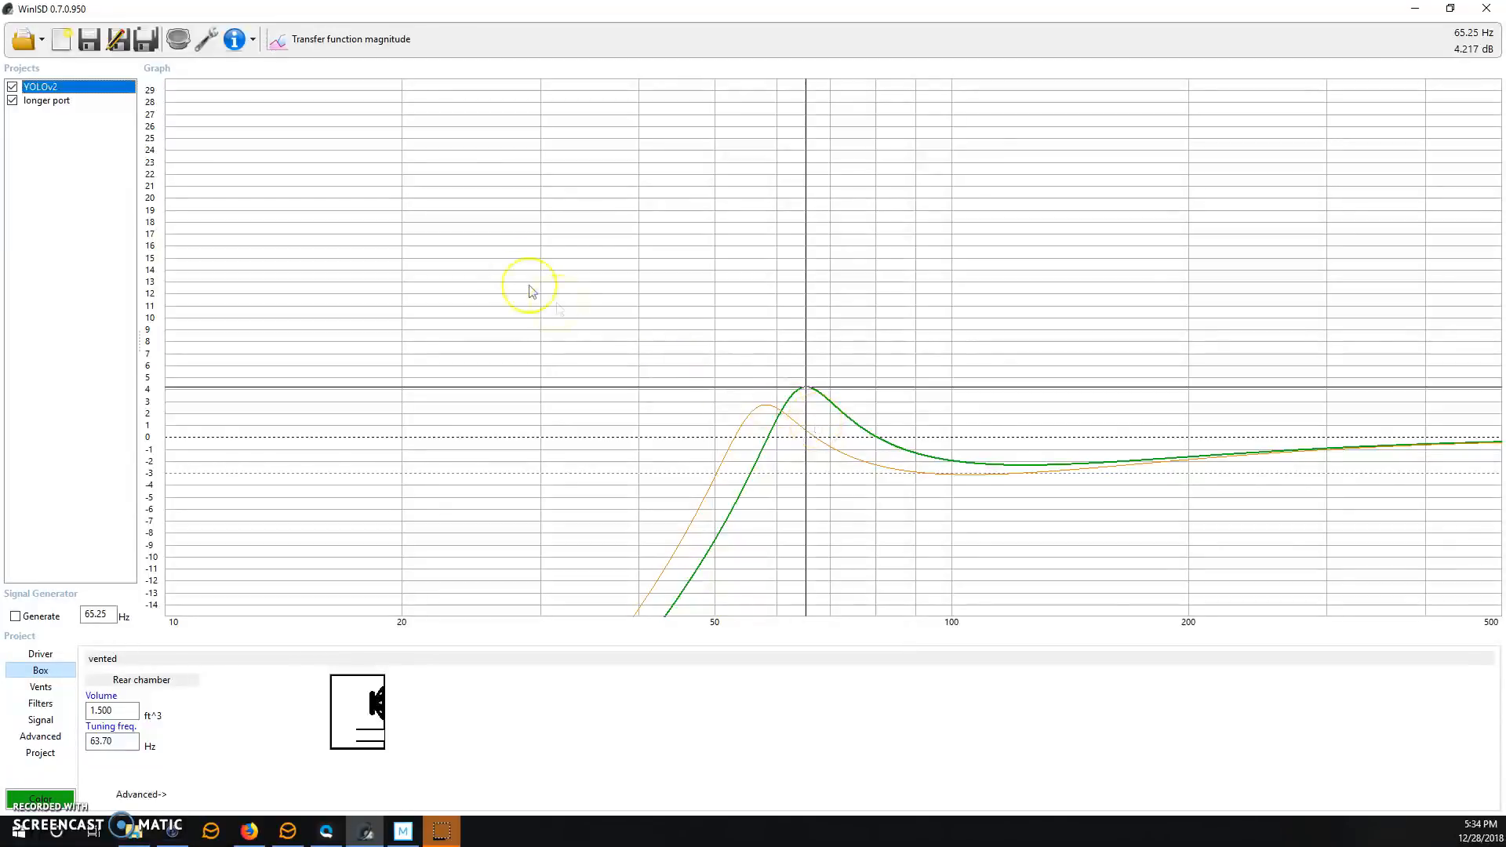
mouse_move(380, 50)
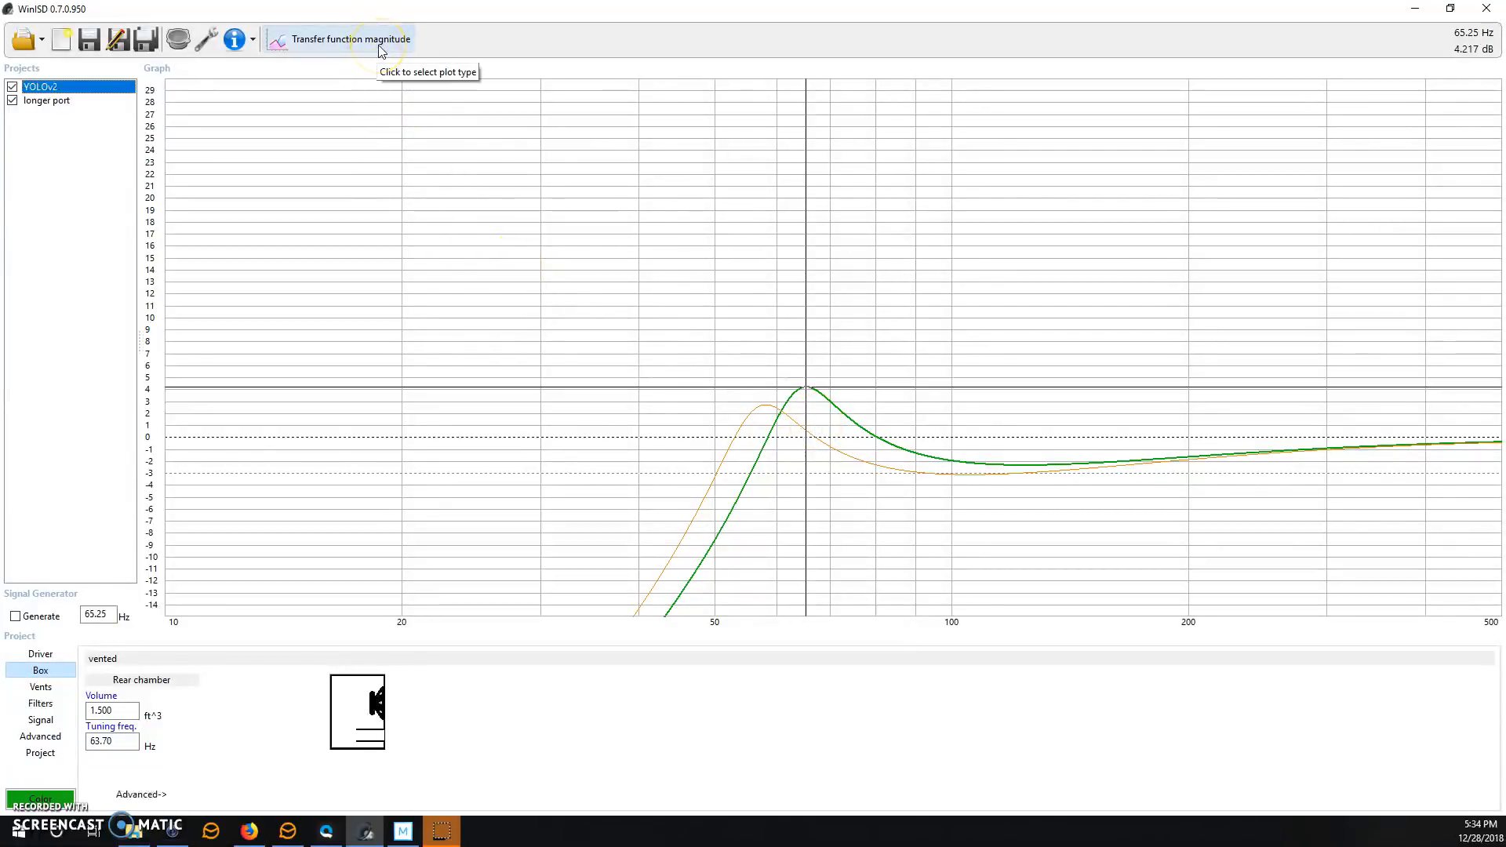
Plot Maximum SPL and read longer port's 134.884 dB peak at 57.91 Hz
left_click(346, 39)
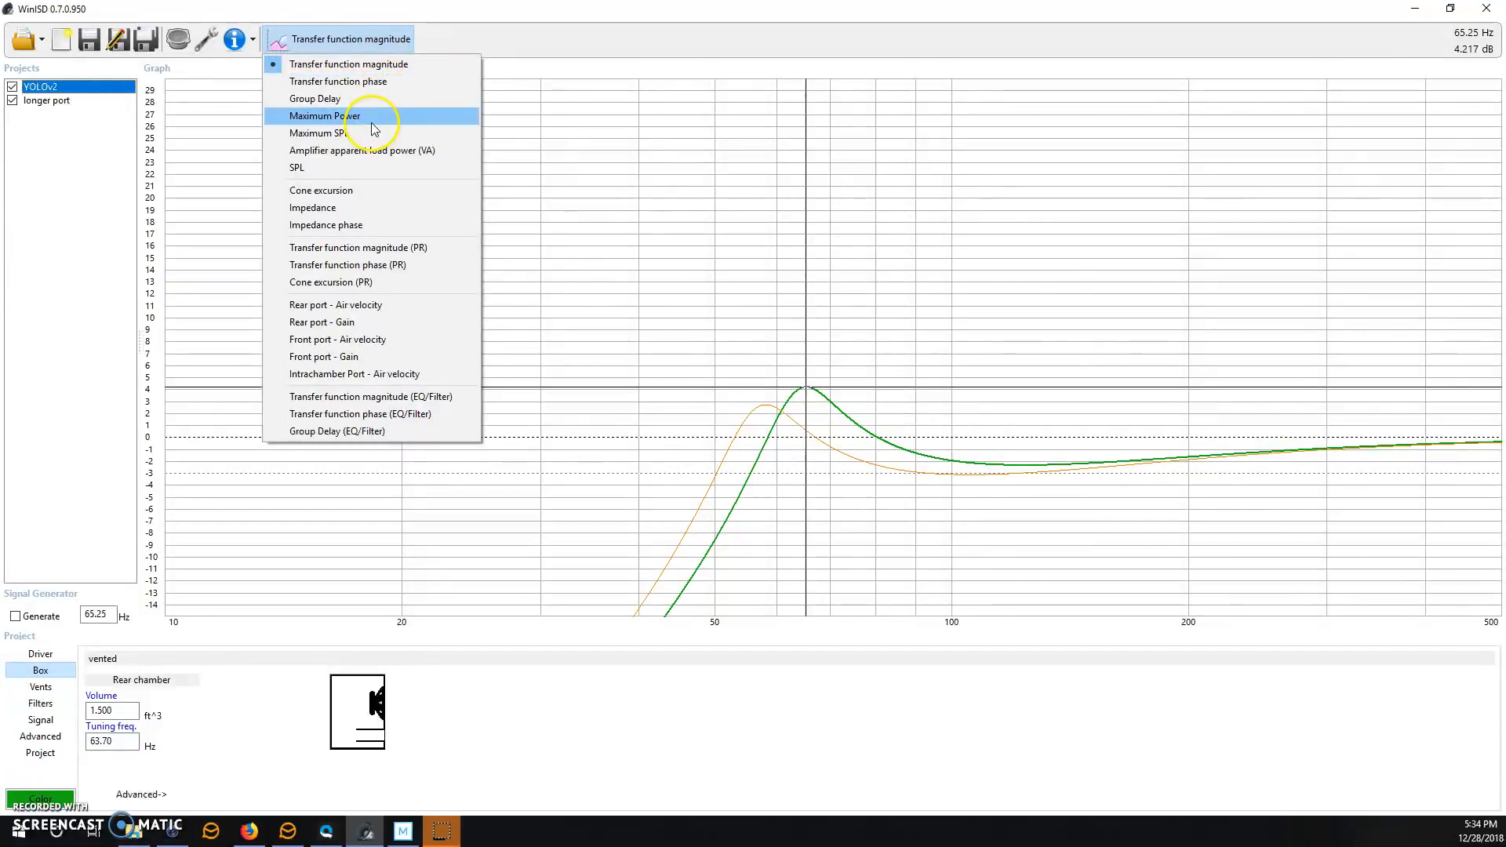
left_click(324, 133)
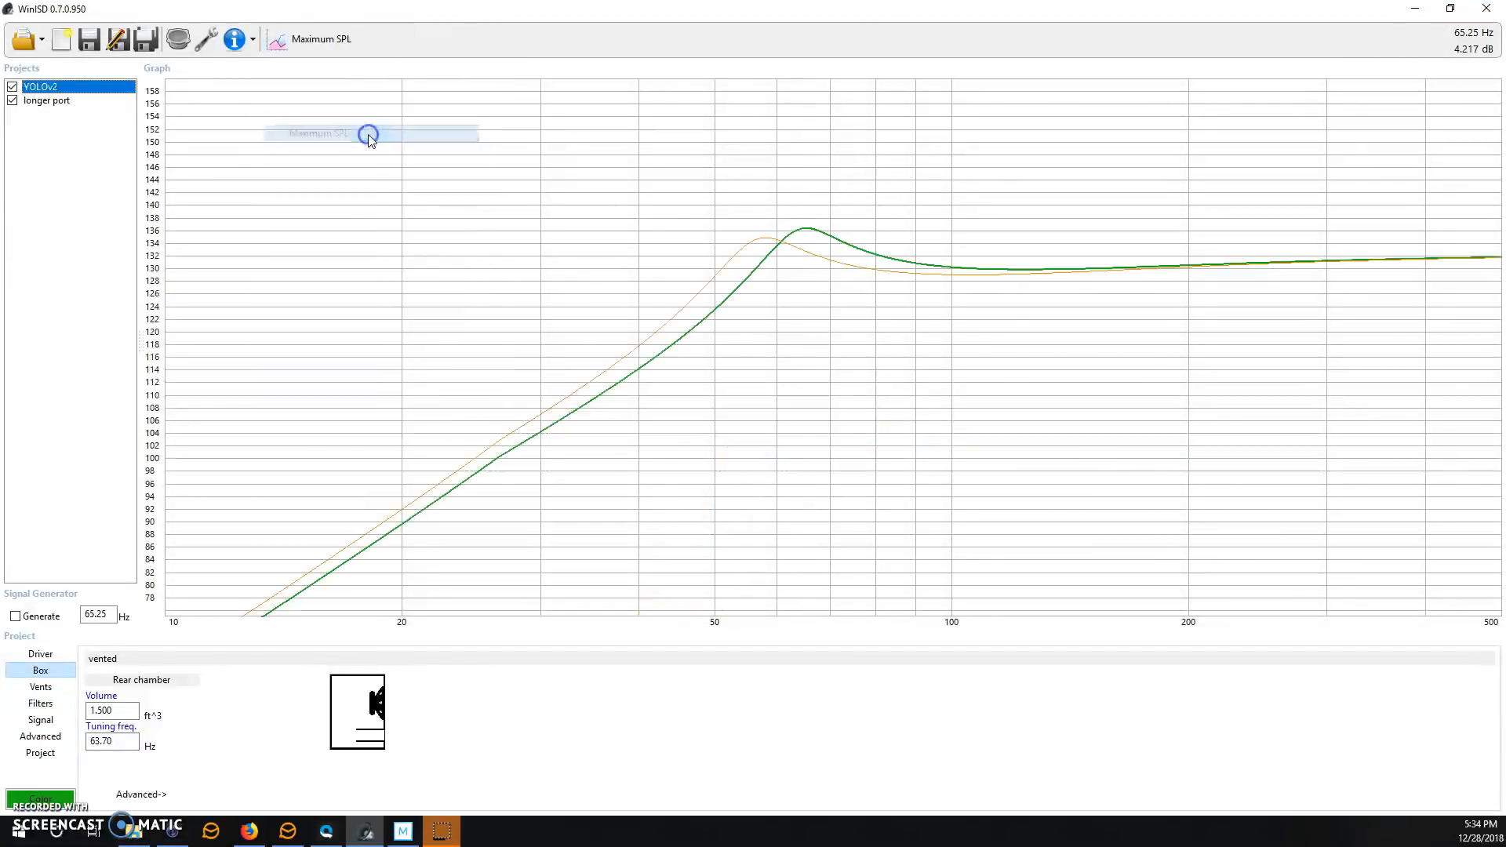
mouse_move(783, 266)
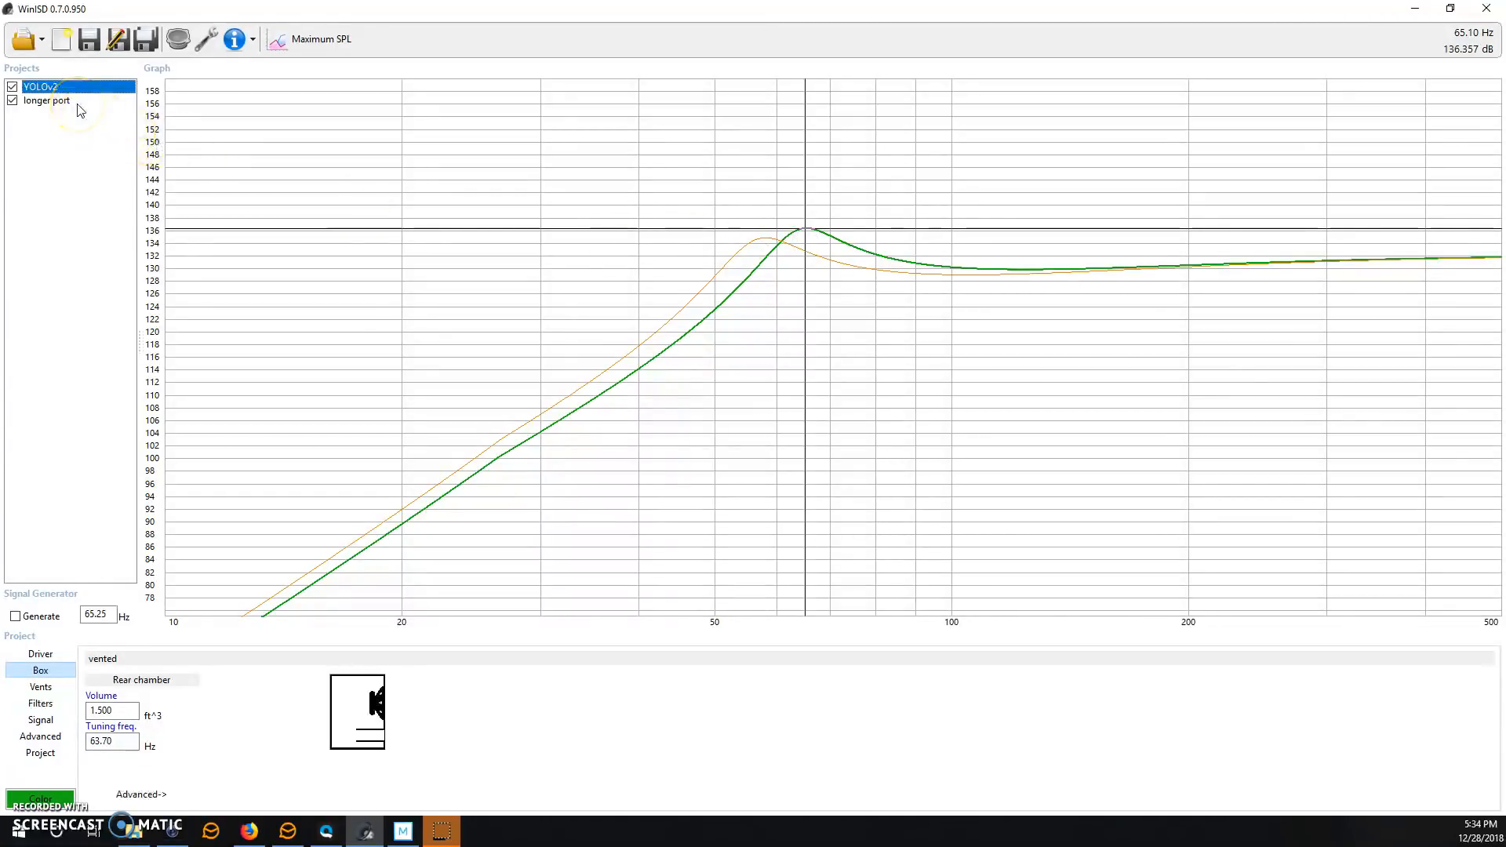
left_click(47, 99)
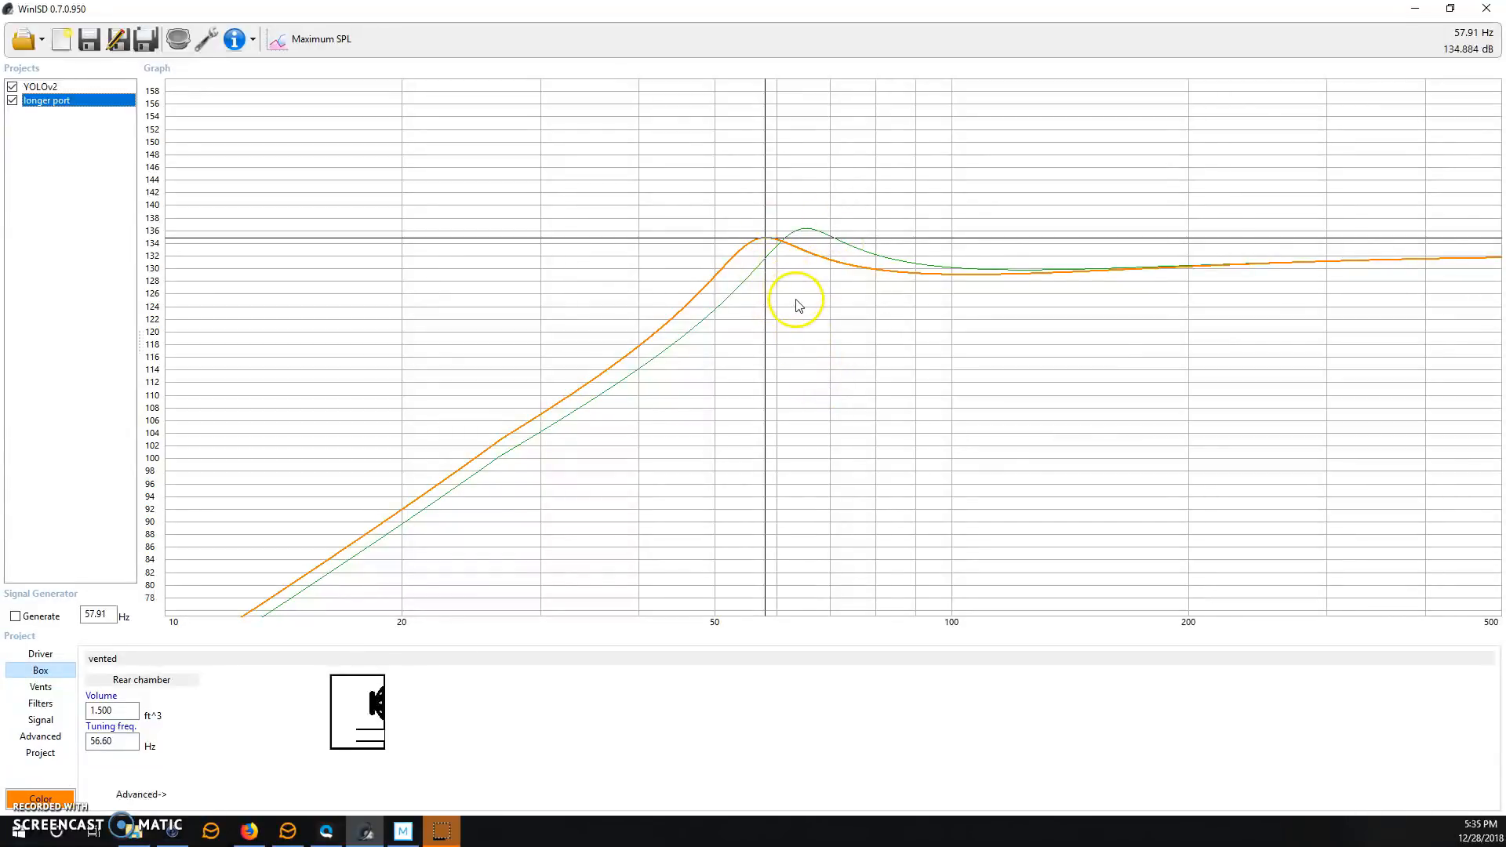
mouse_move(812, 317)
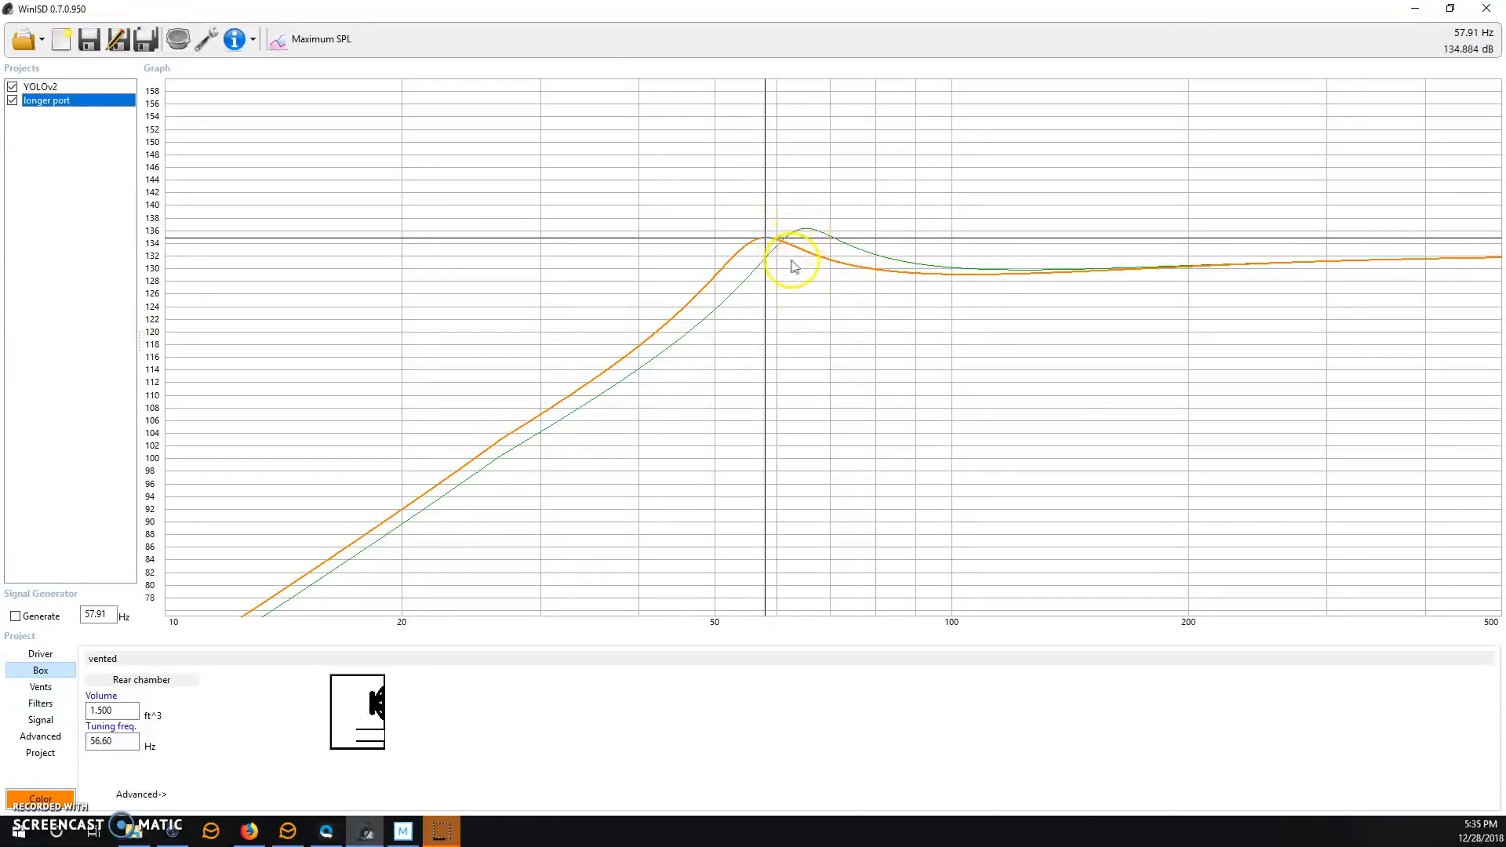
mouse_move(874, 239)
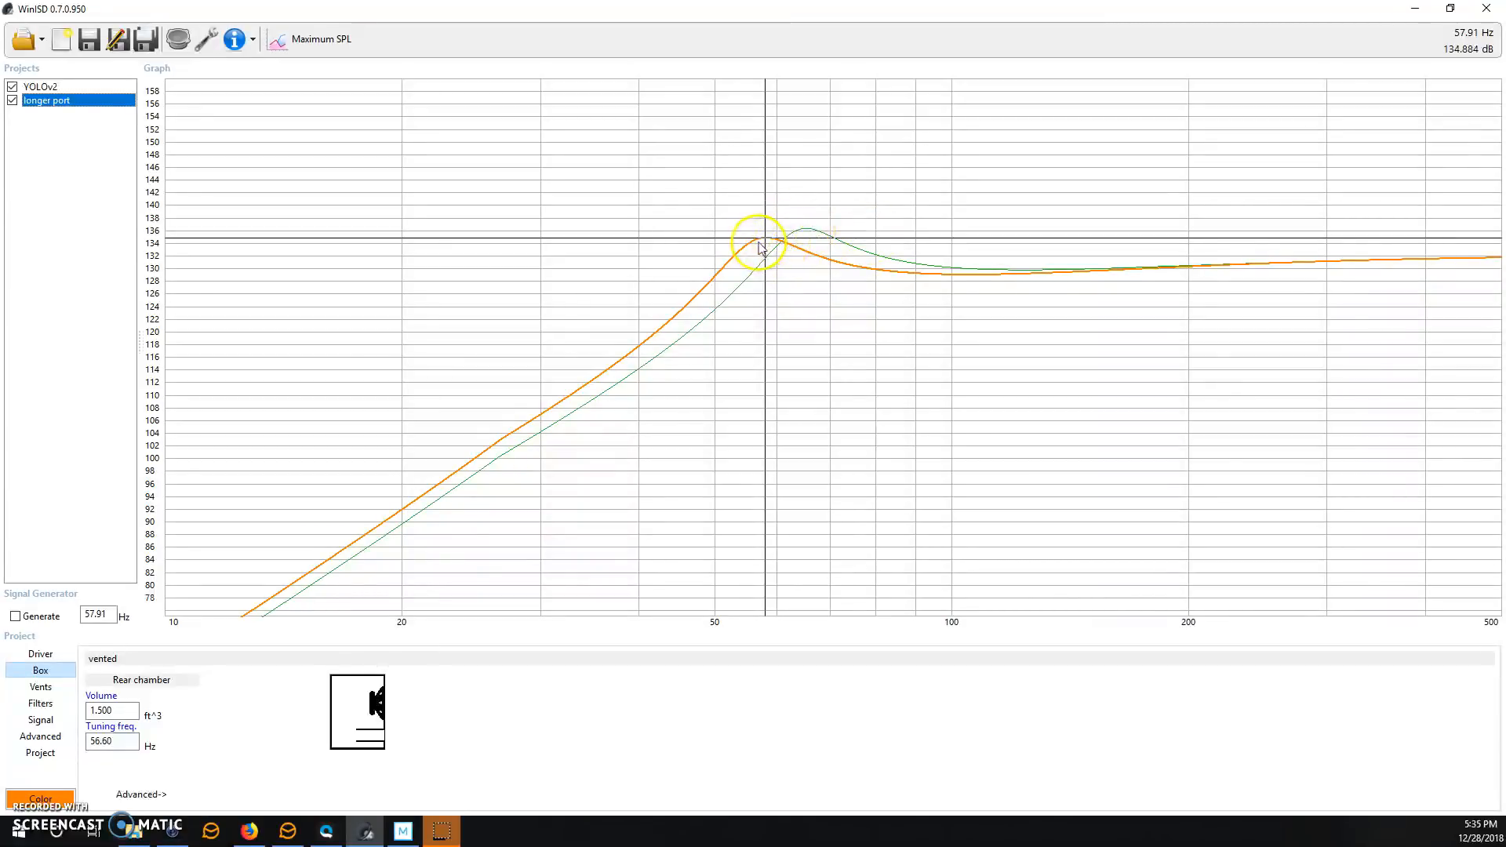
mouse_move(783, 254)
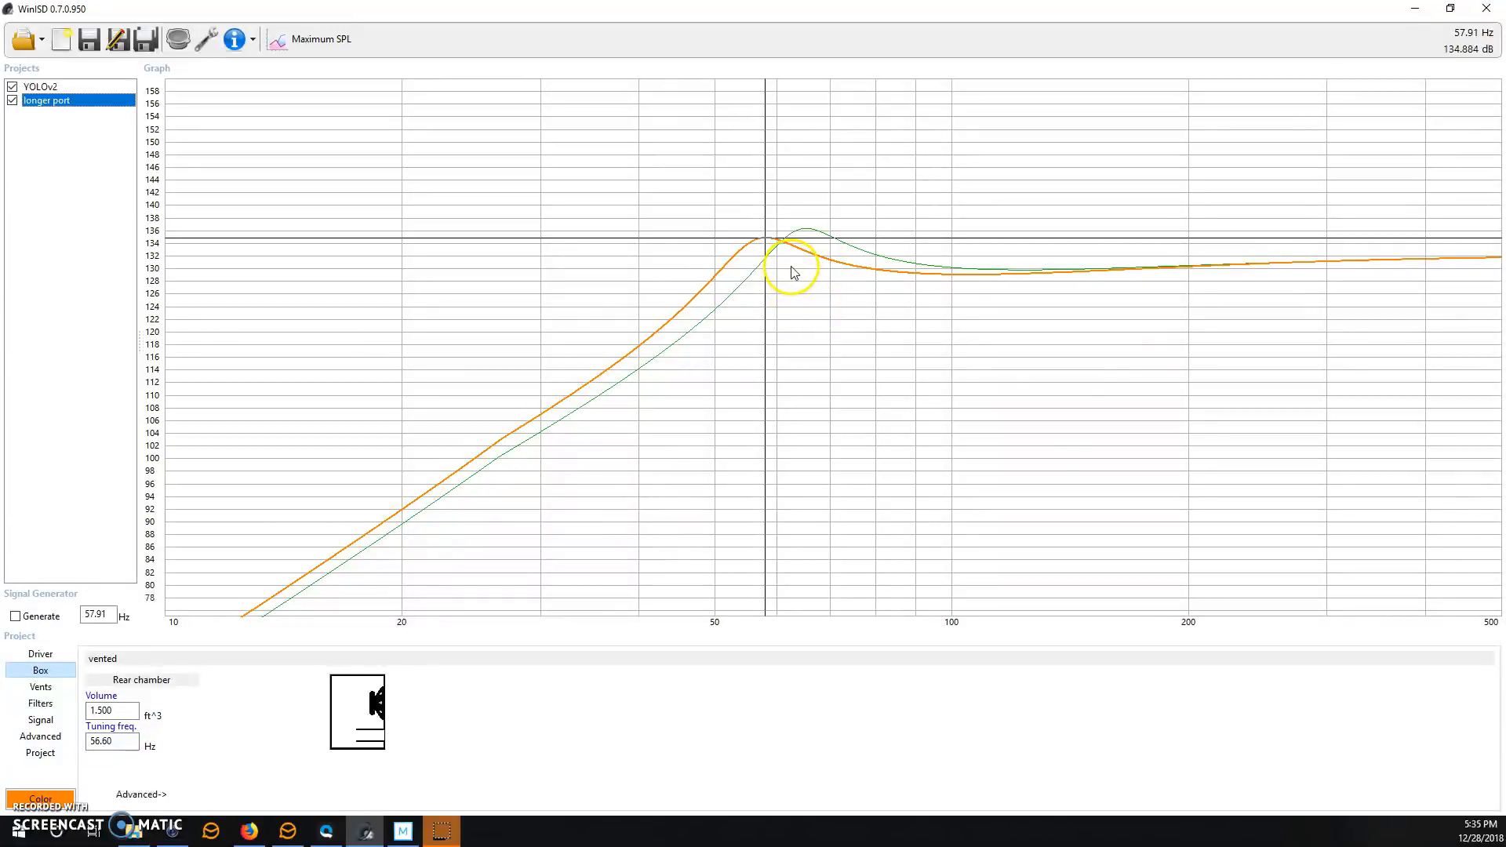
mouse_move(774, 247)
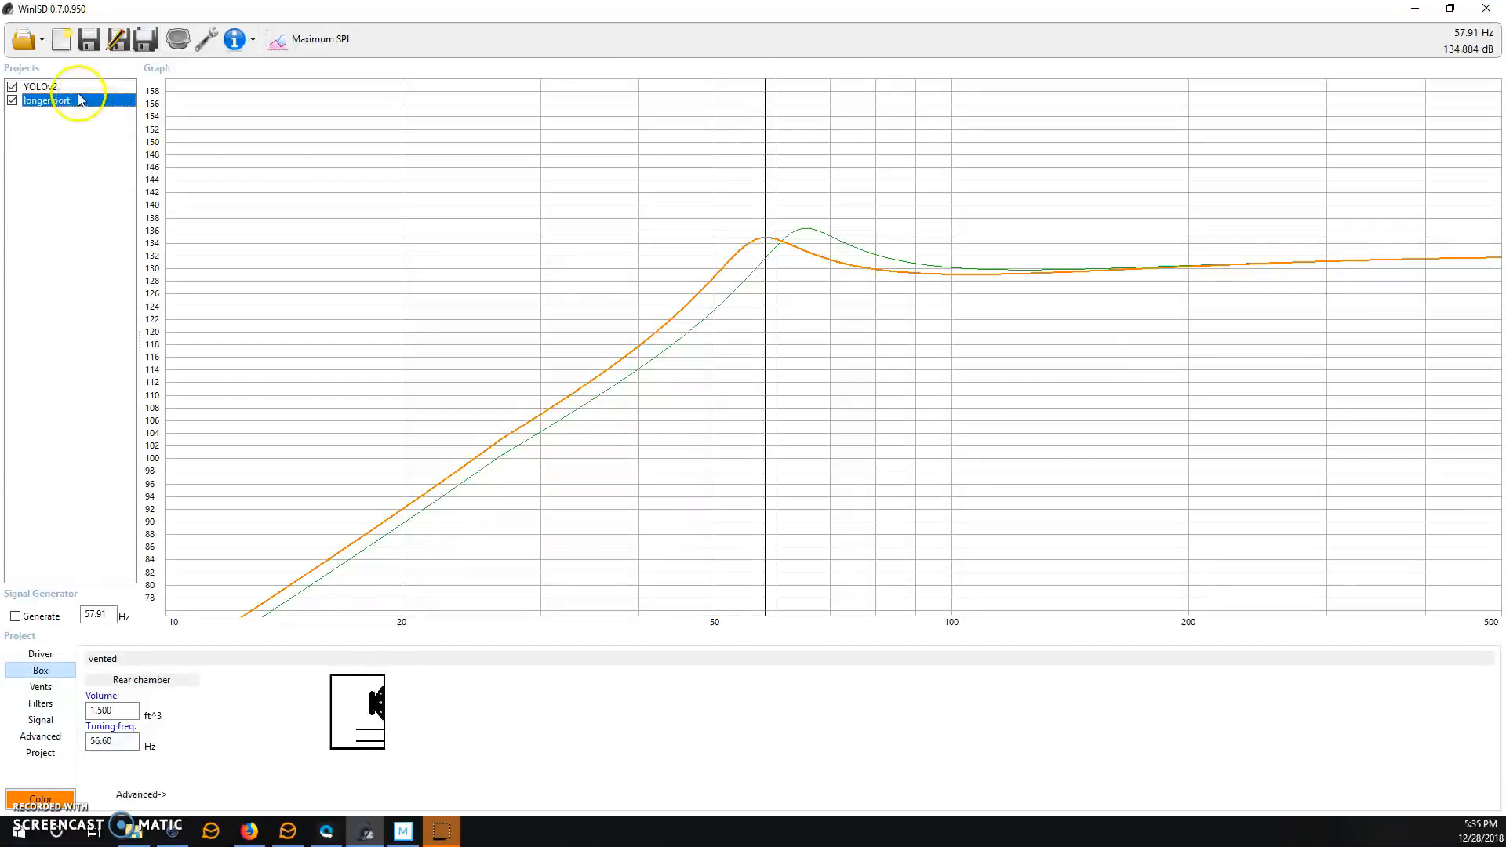
left_click(40, 86)
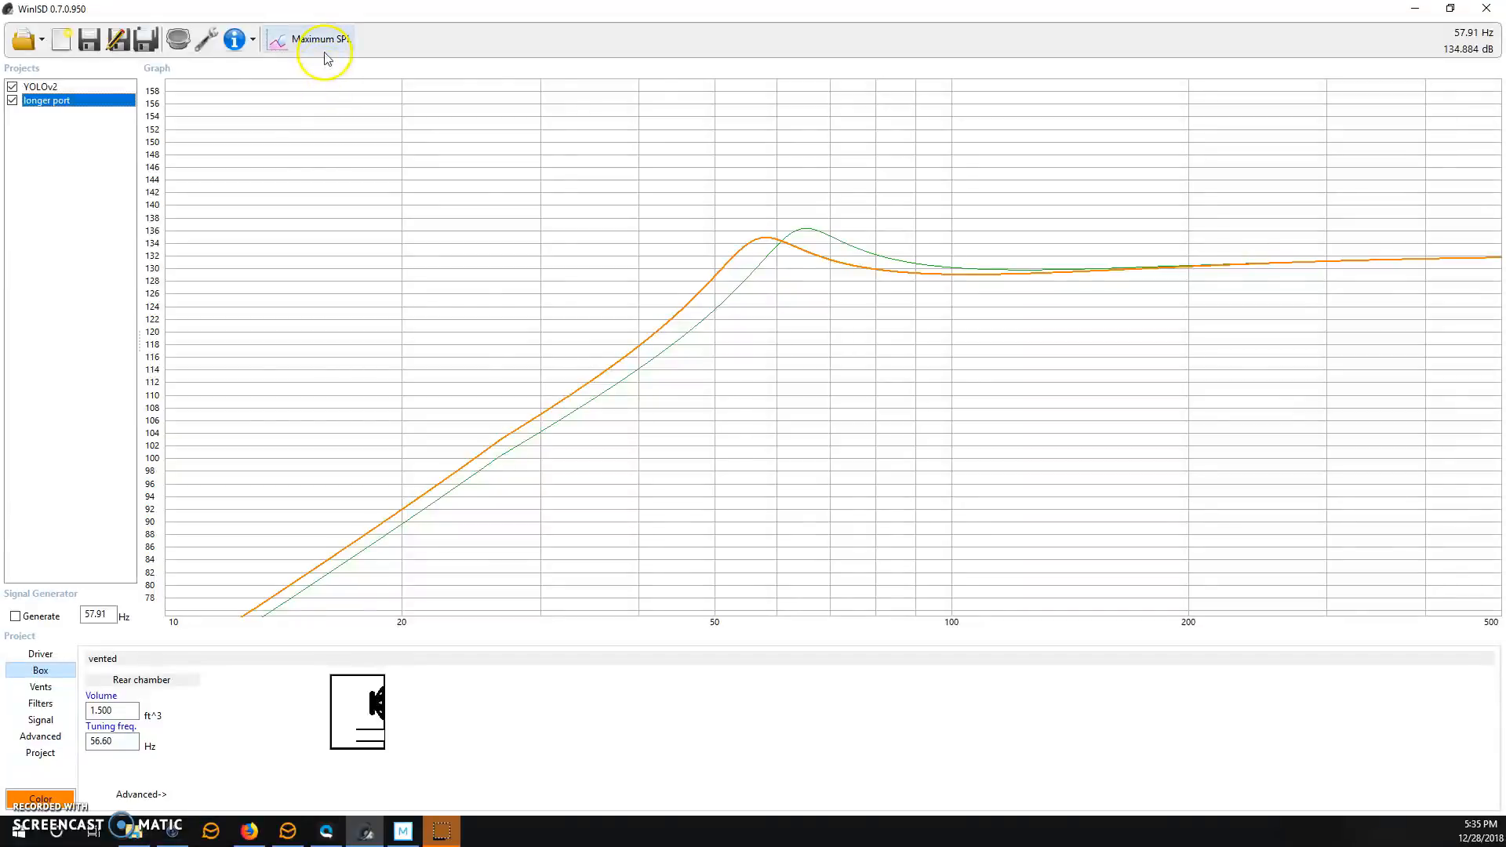
Plot impedance and read the dips: YOLOv2 ~2.6 ohm at 64 Hz, longer port ~2.4 ohm at 57 Hz
left_click(313, 39)
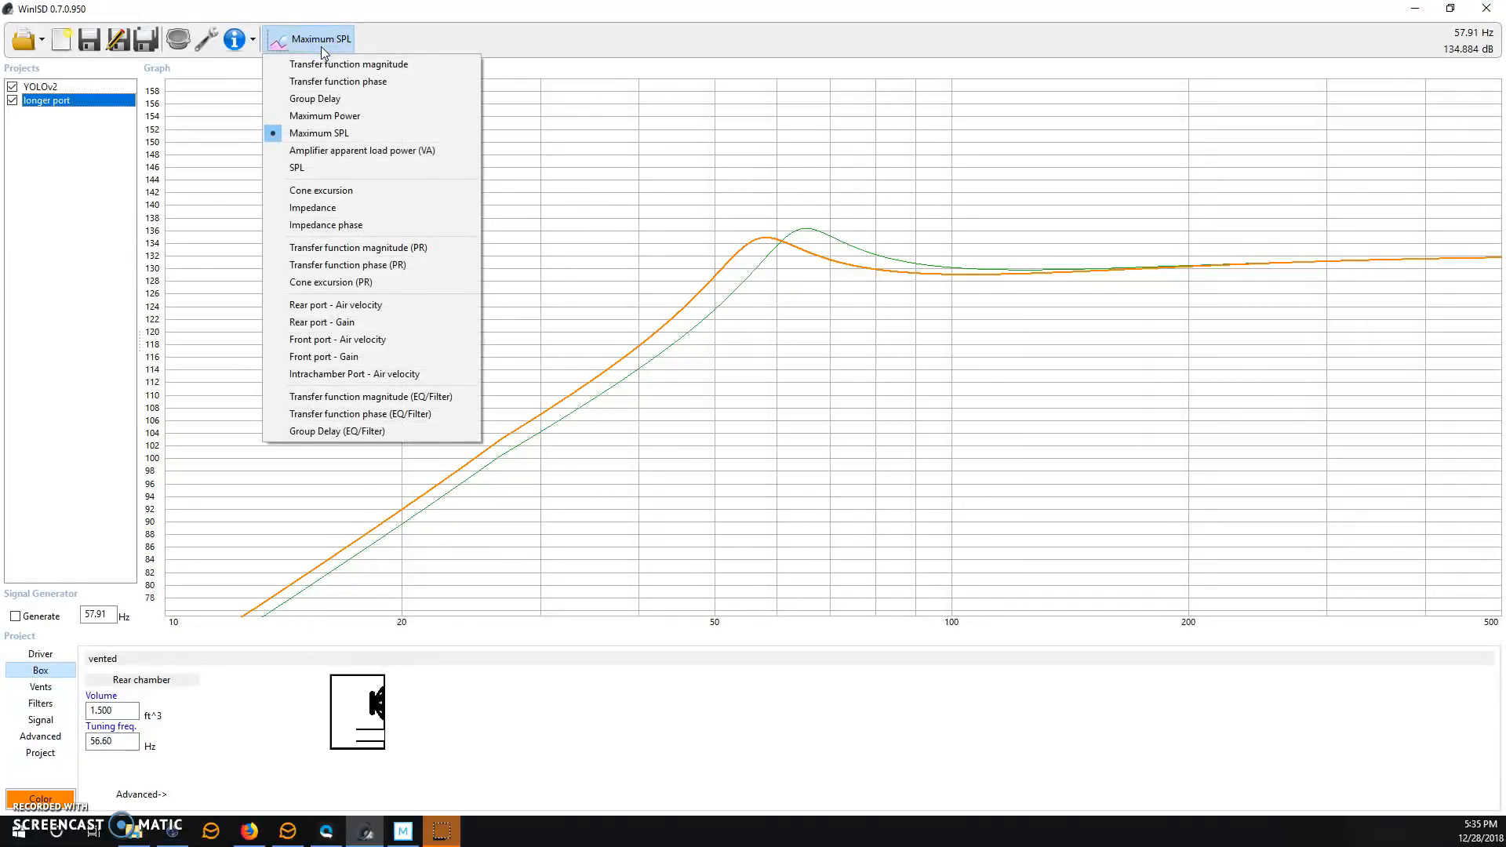
left_click(313, 207)
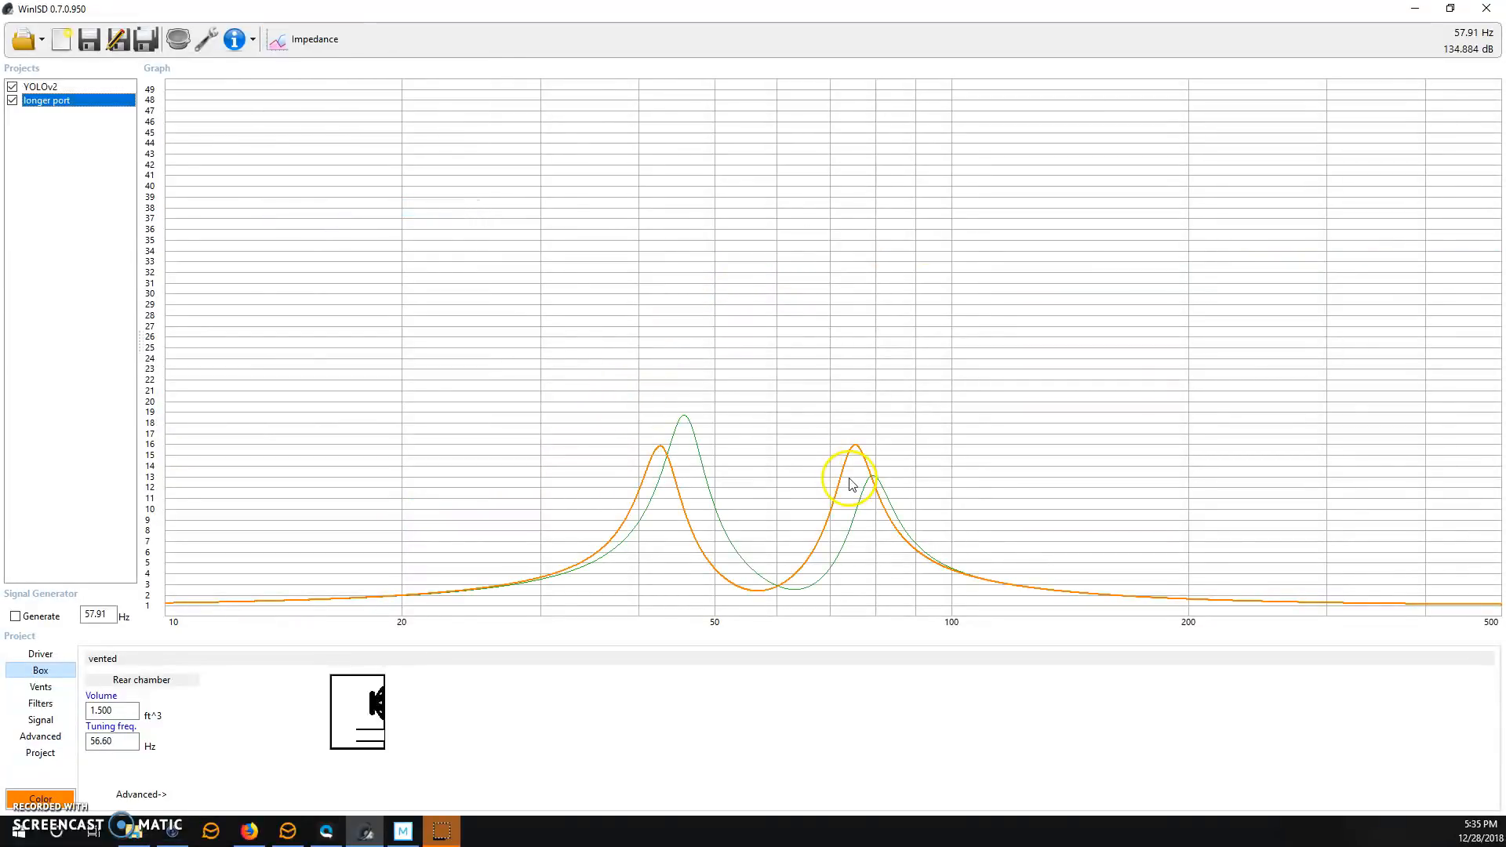
left_click(40, 85)
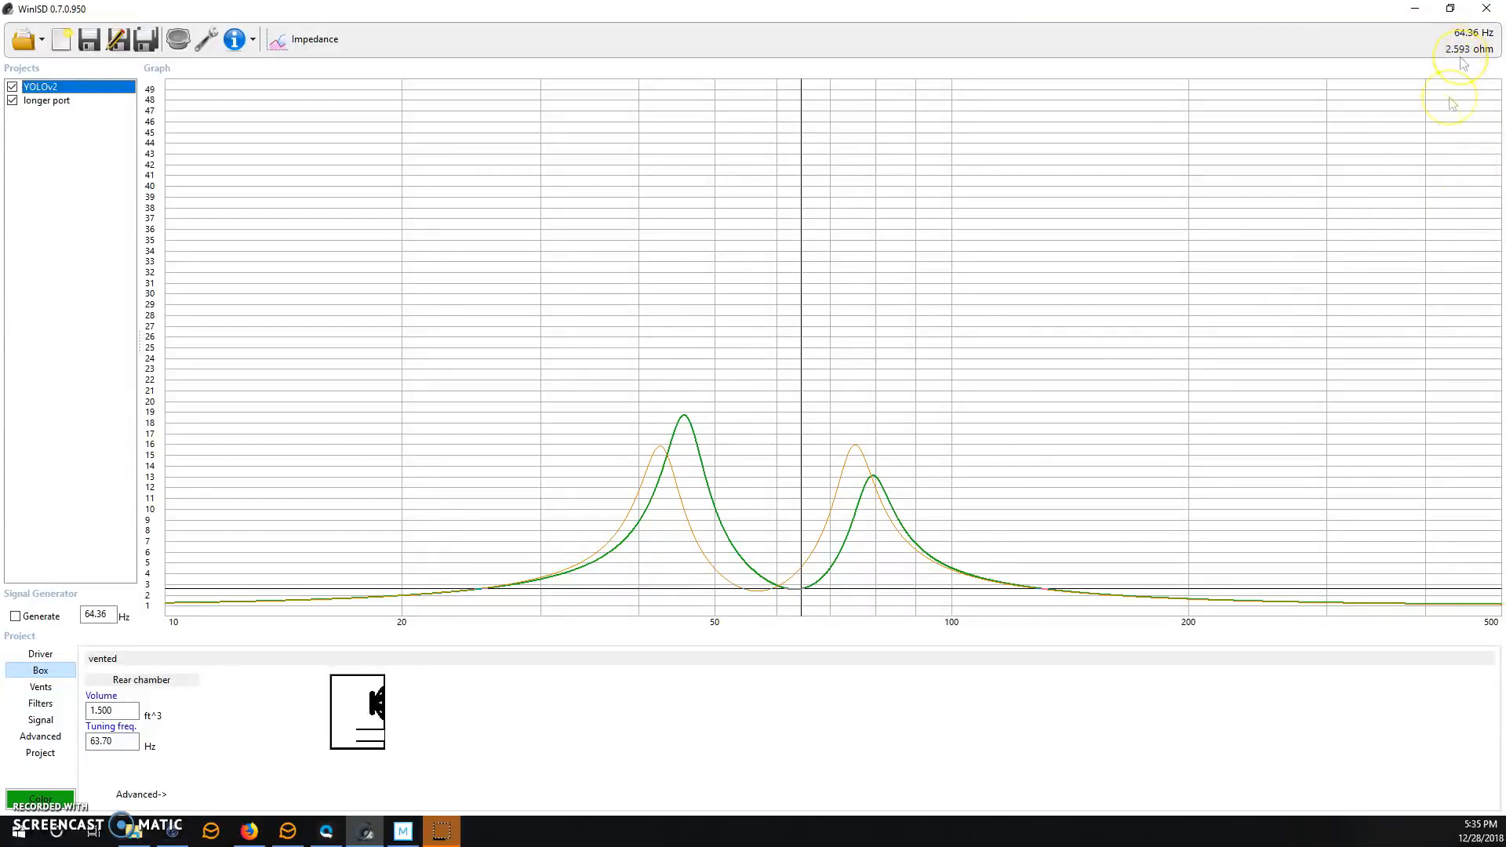
mouse_move(804, 602)
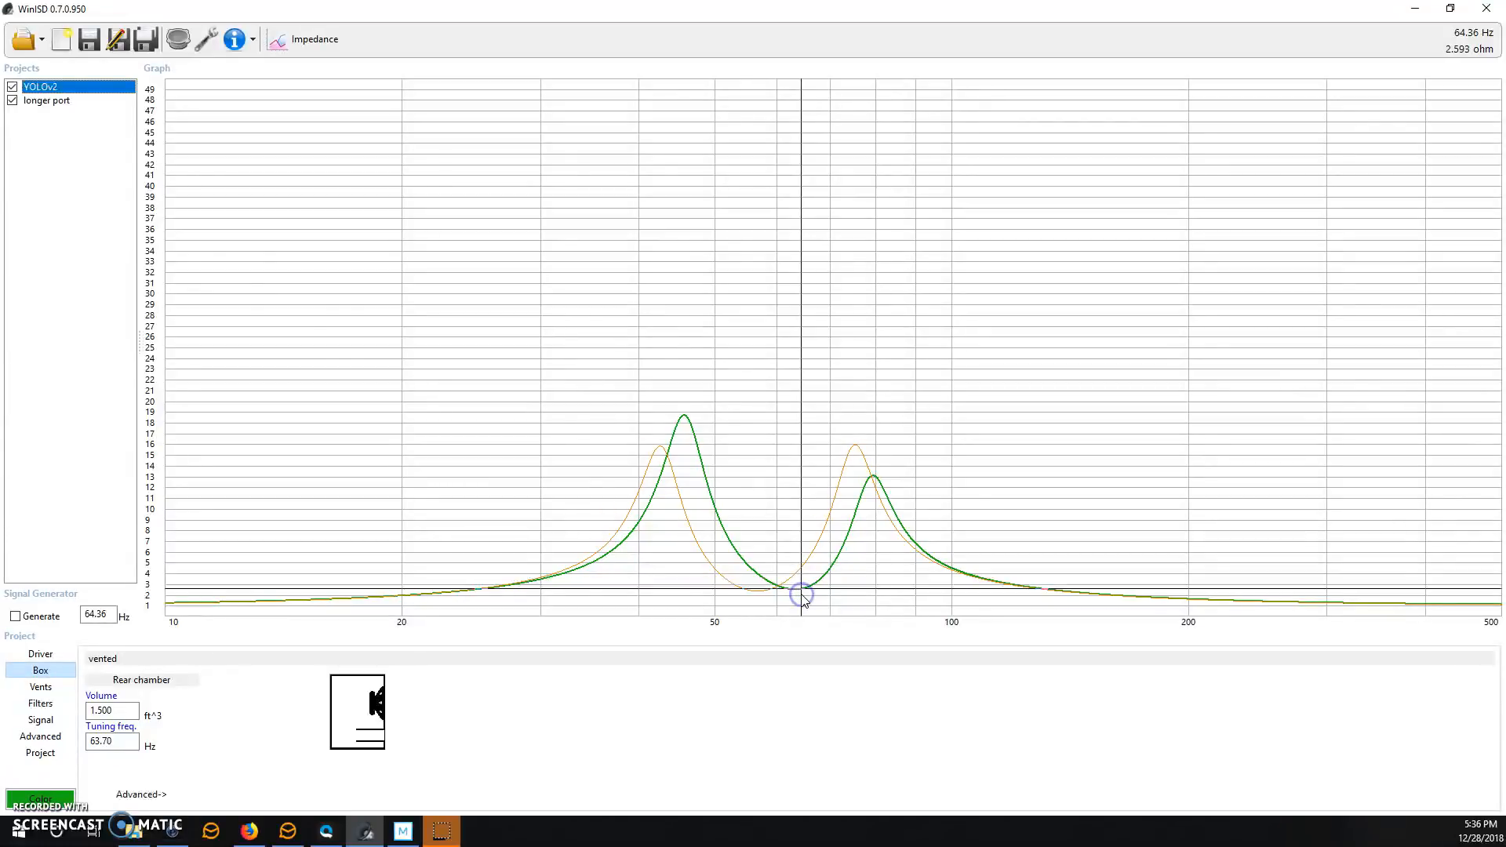
left_click(47, 100)
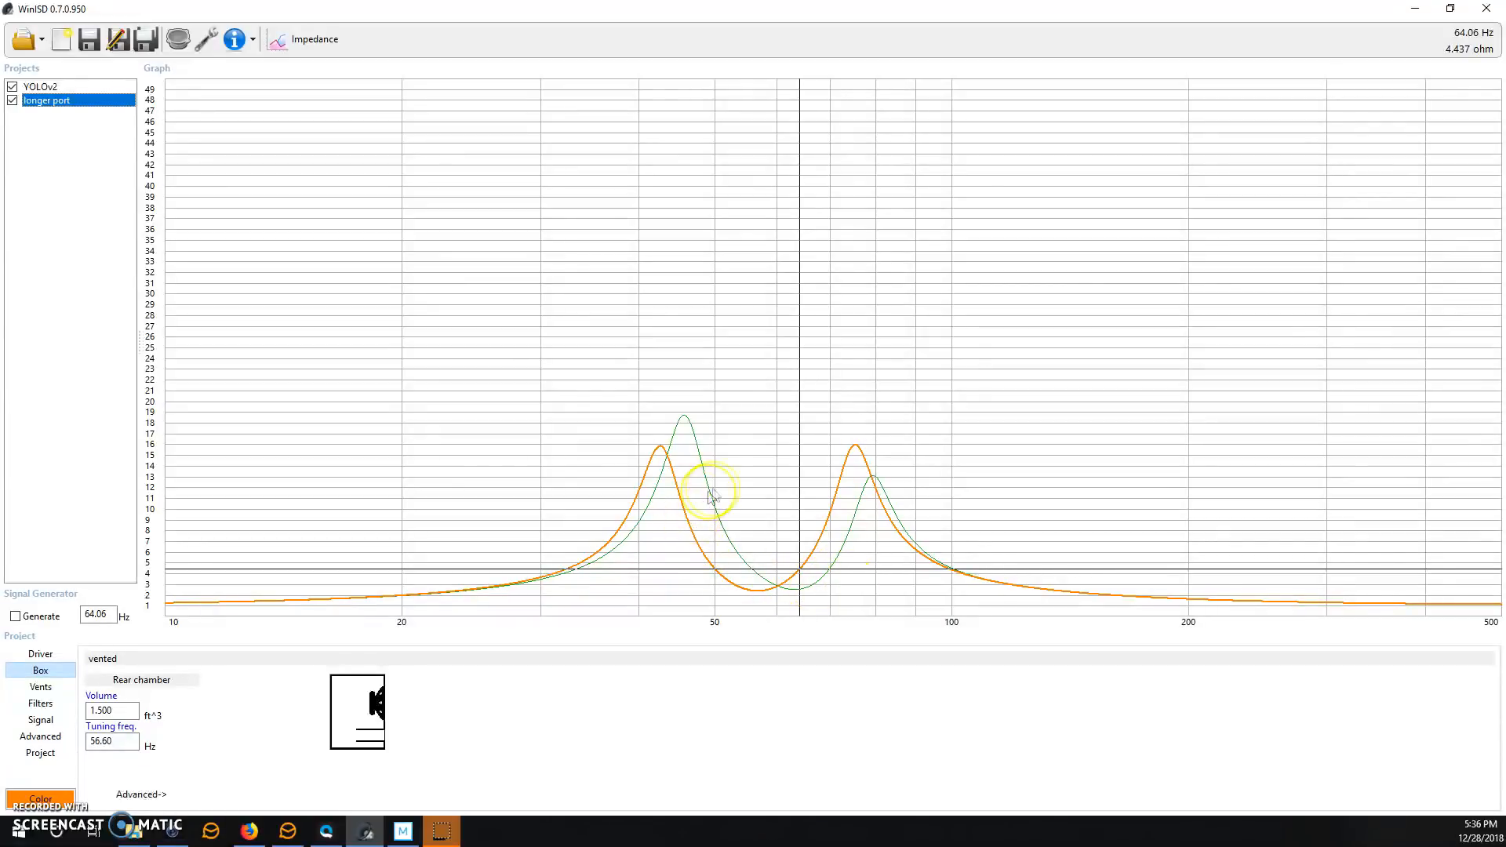
mouse_move(872, 553)
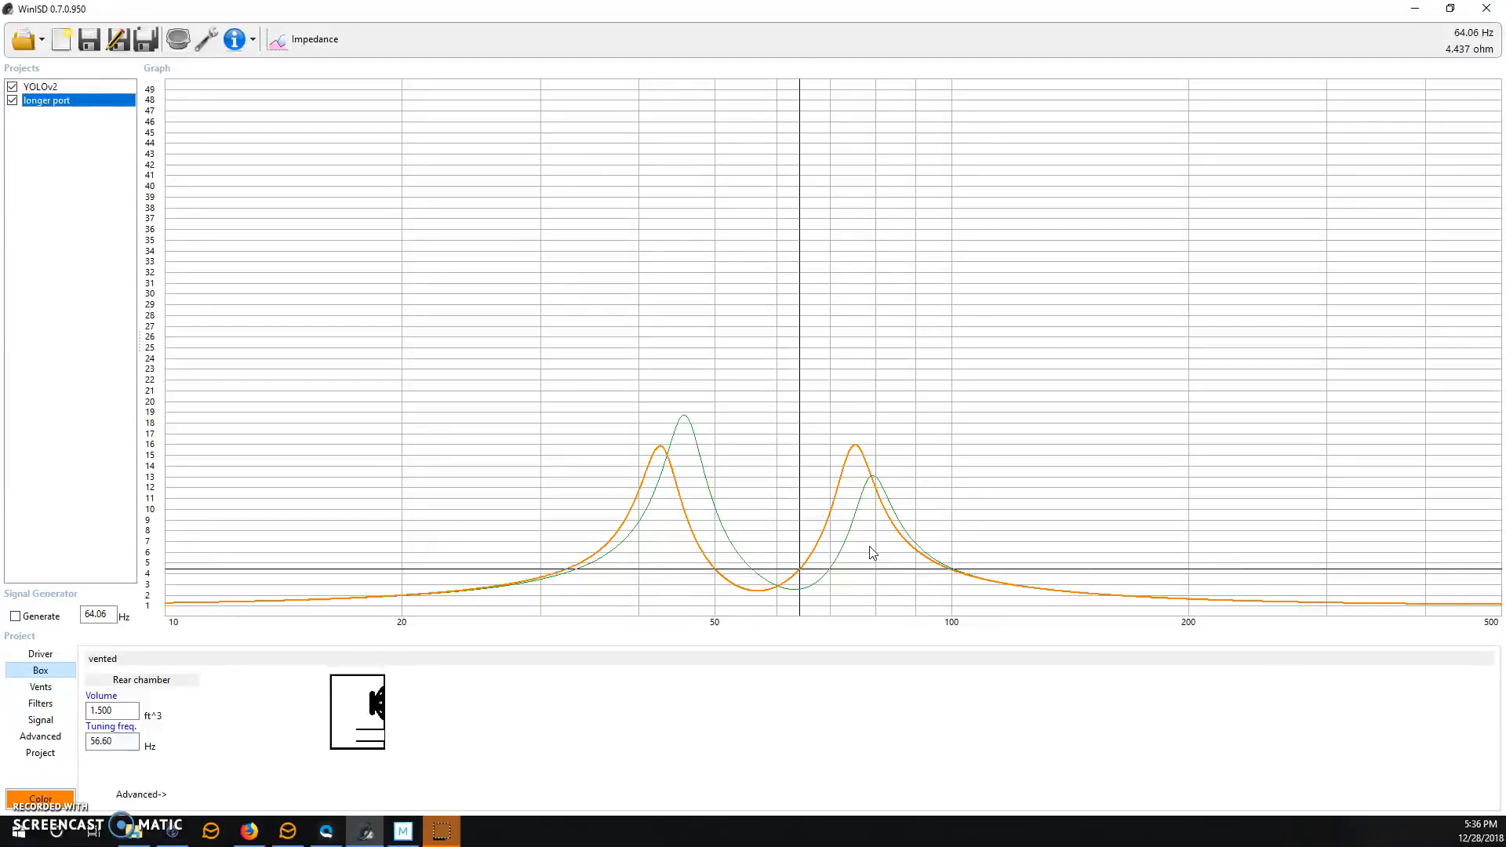
mouse_move(866, 557)
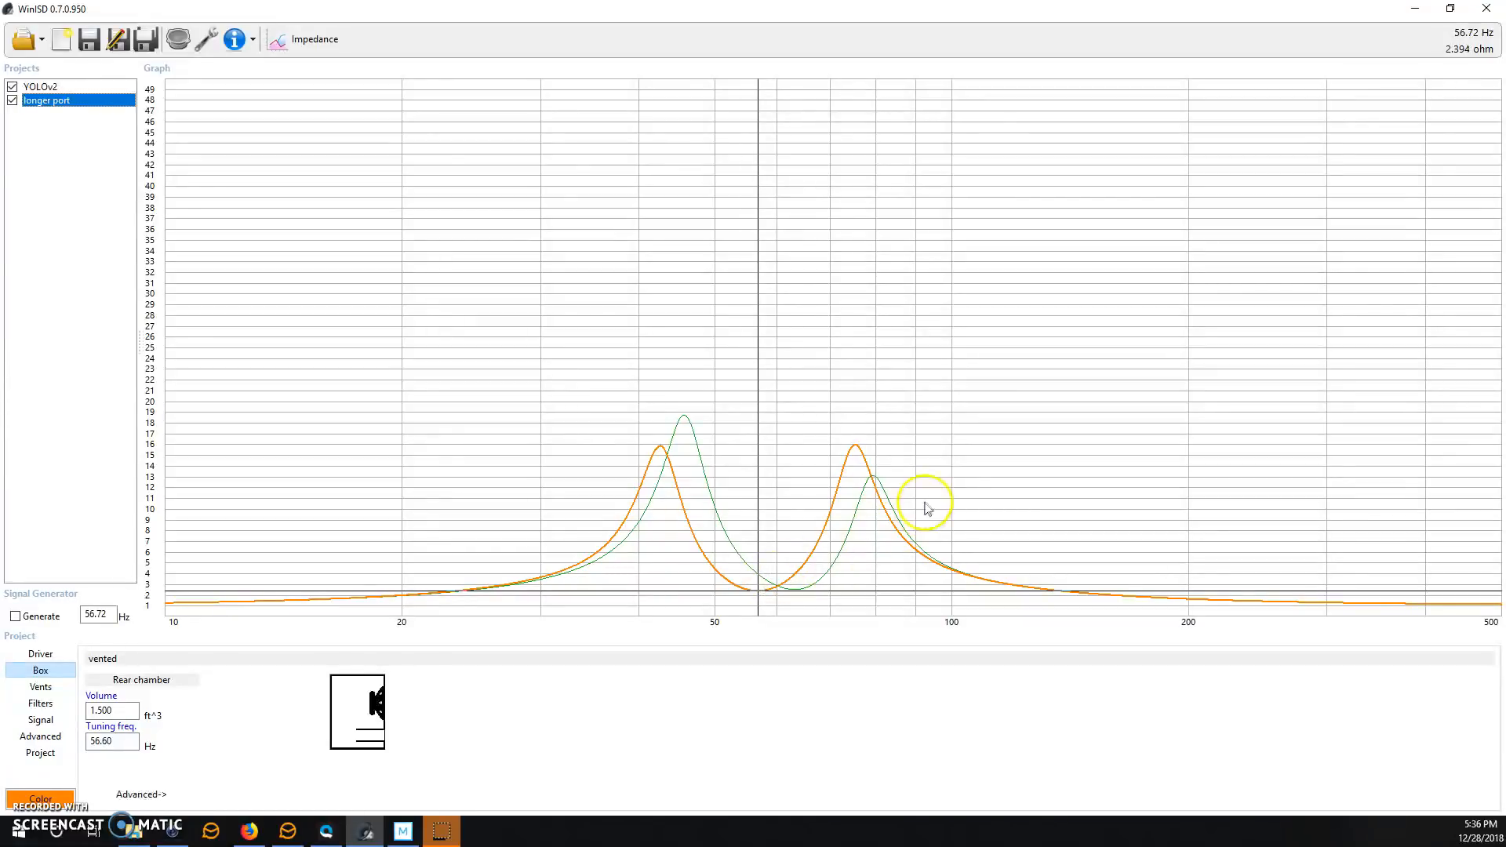
mouse_move(942, 492)
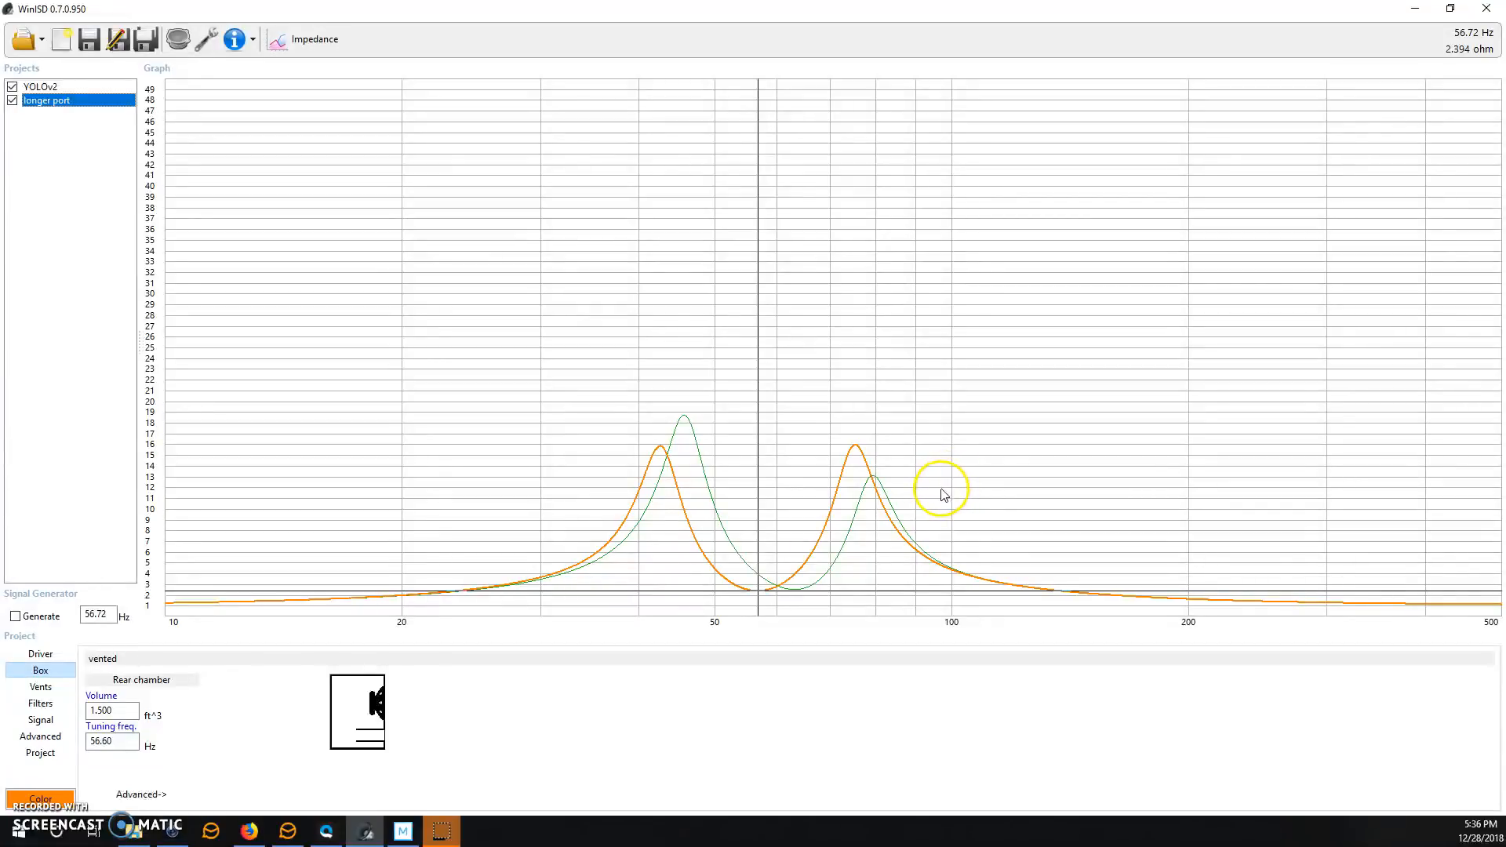
mouse_move(797, 565)
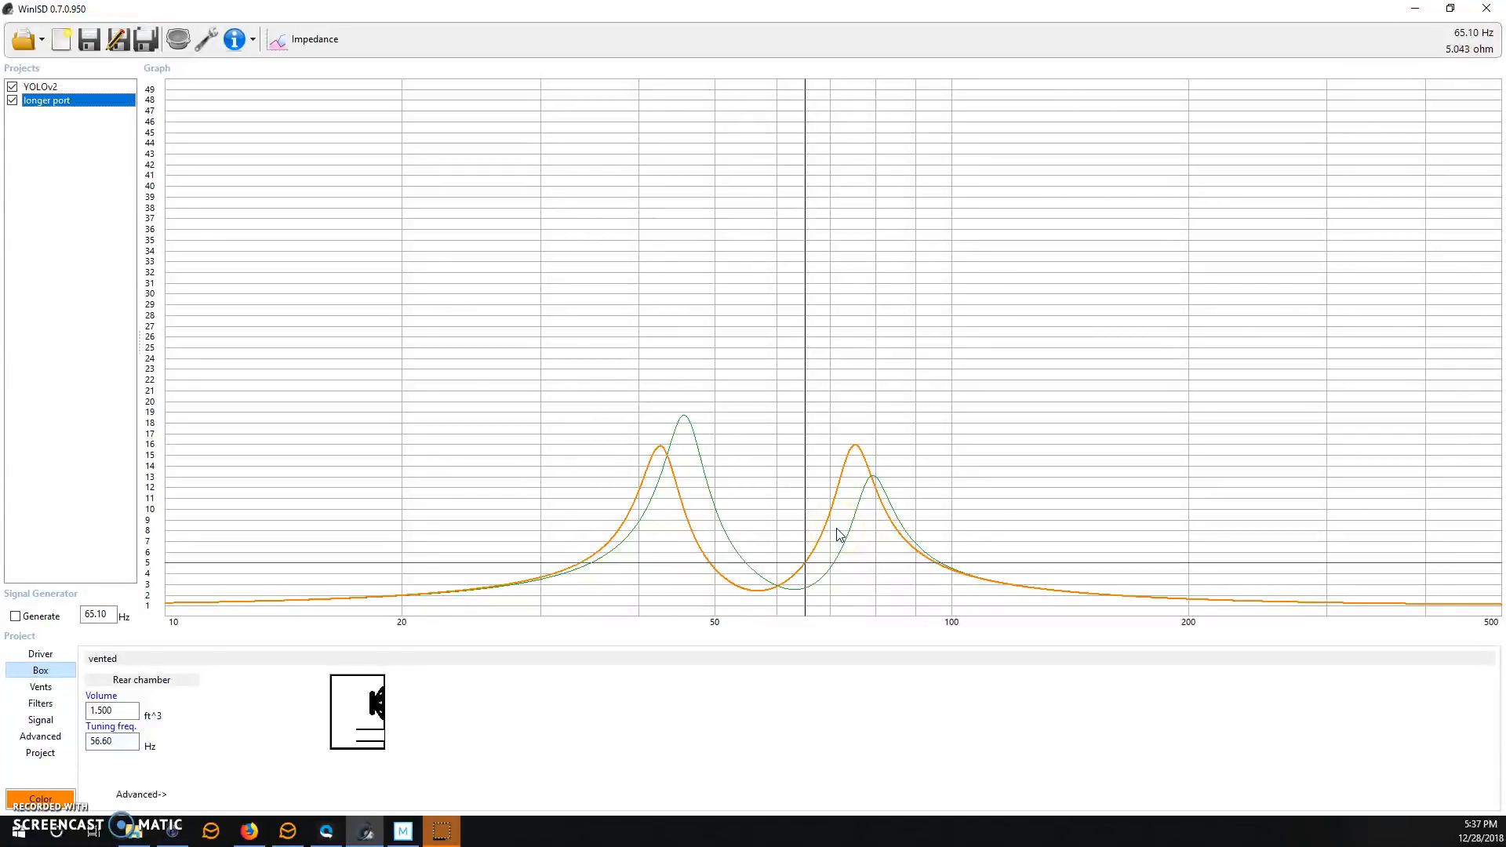
left_click(848, 527)
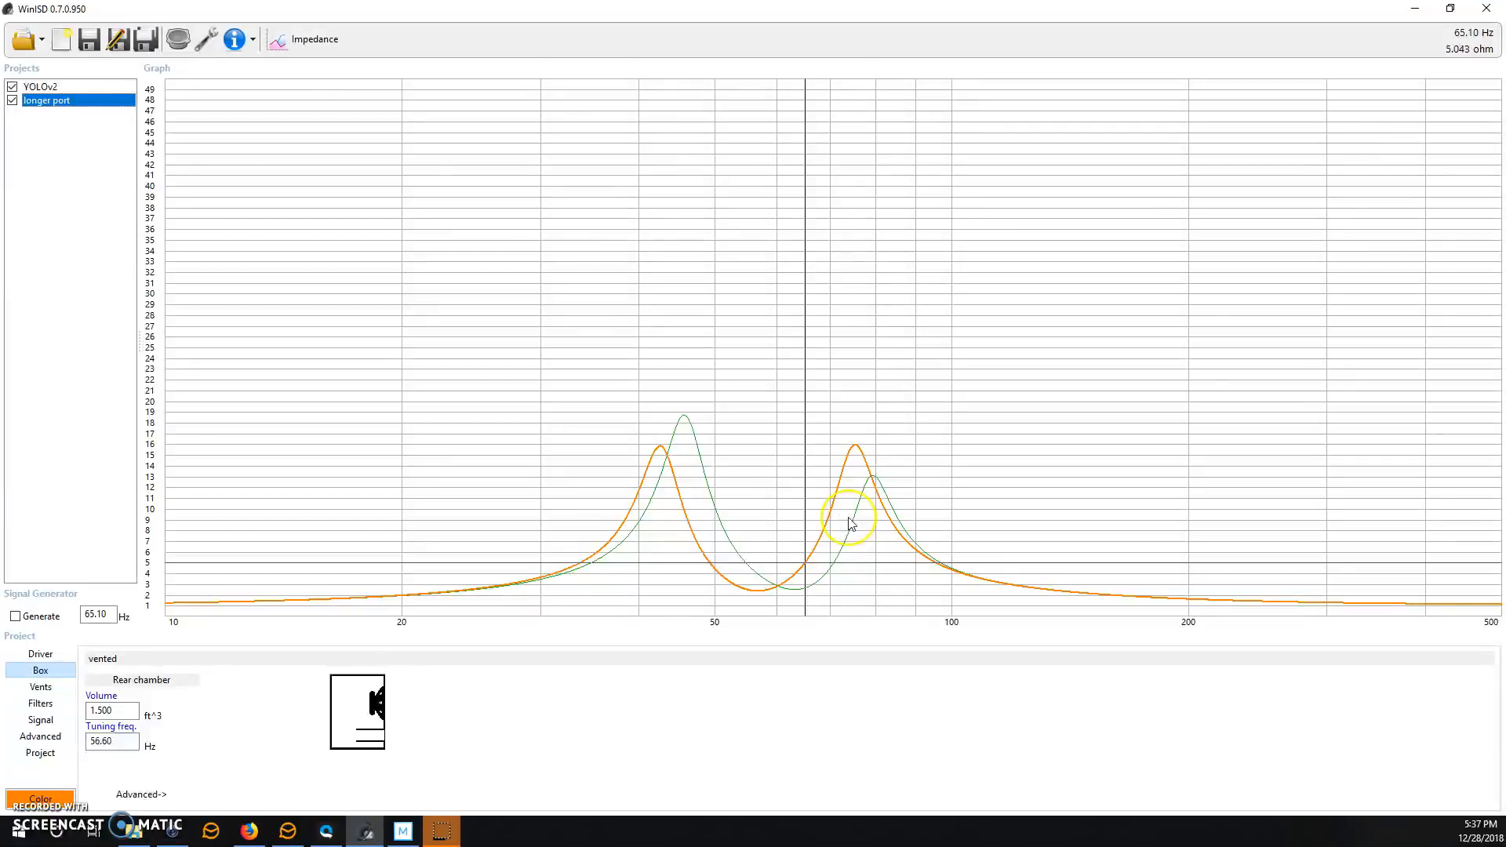
mouse_move(830, 509)
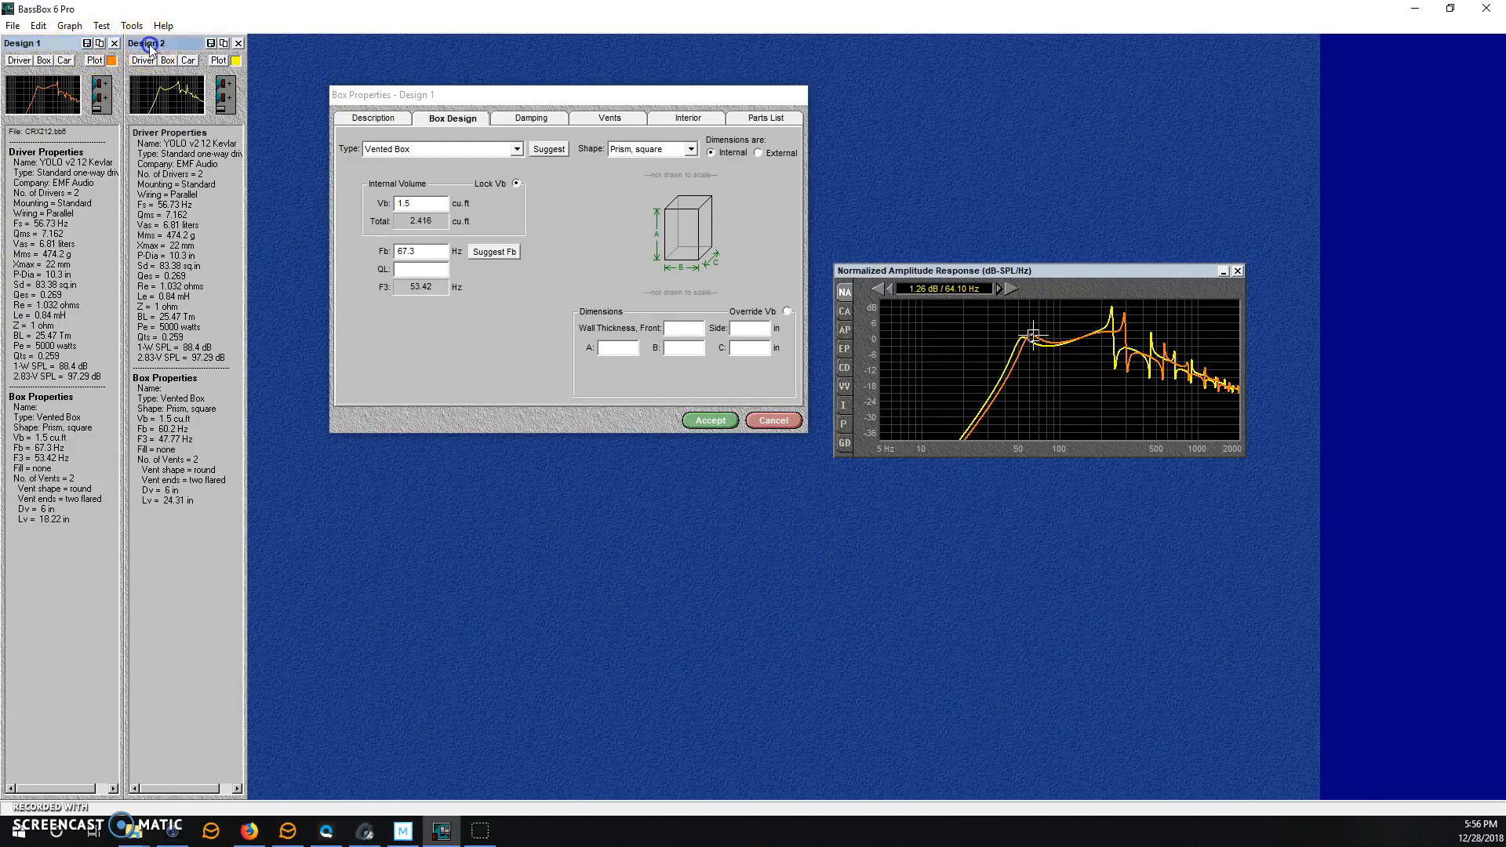
Open Box Properties for Design 2, the 60.2 Hz vented box
left_click(147, 44)
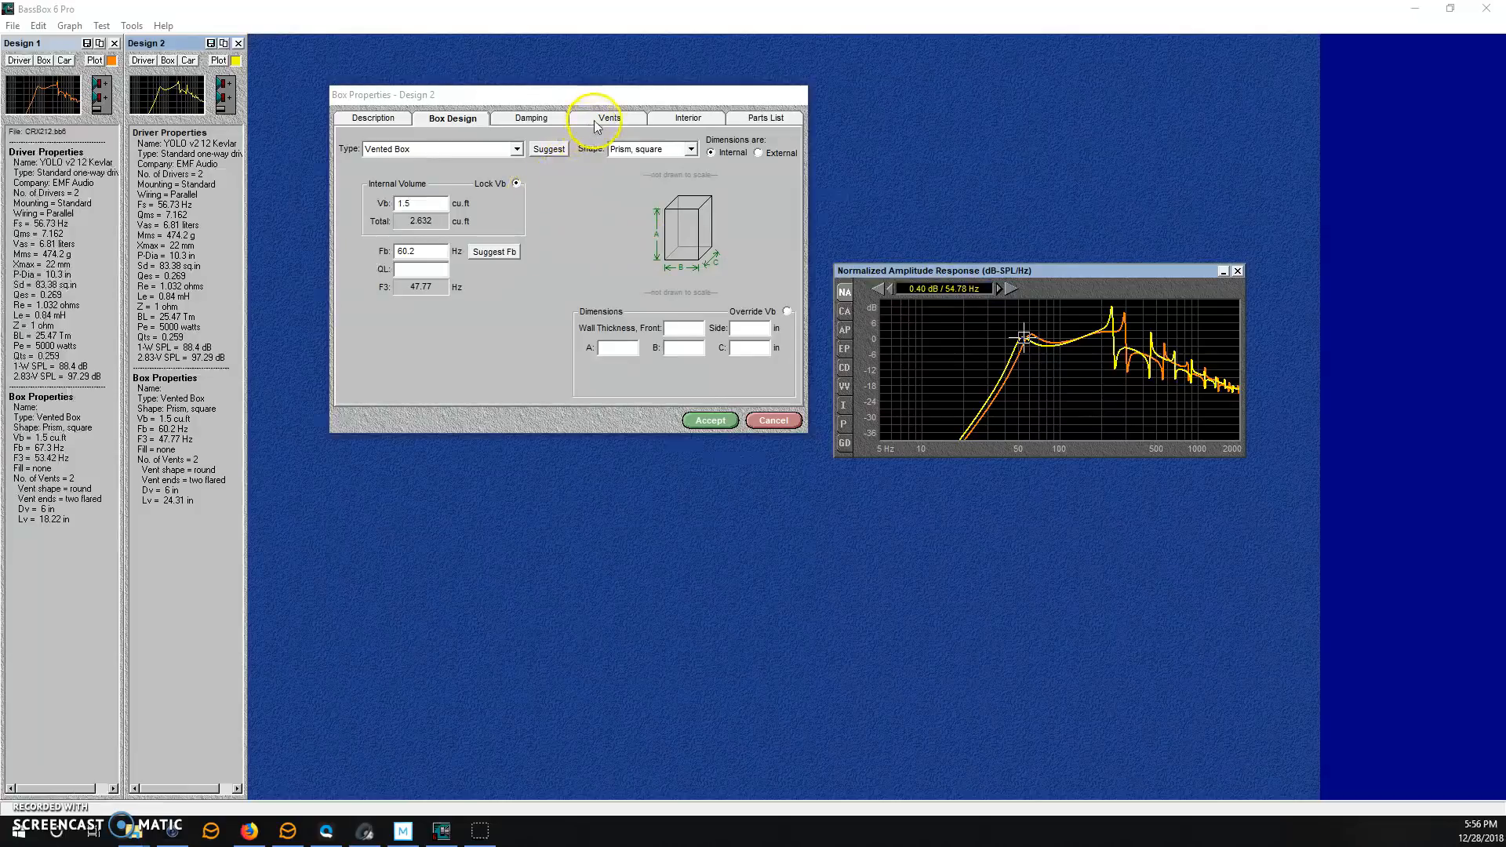
Inspect Design 2's two flared 6 × 24.31 in vents, then open Design 1's box properties
left_click(608, 117)
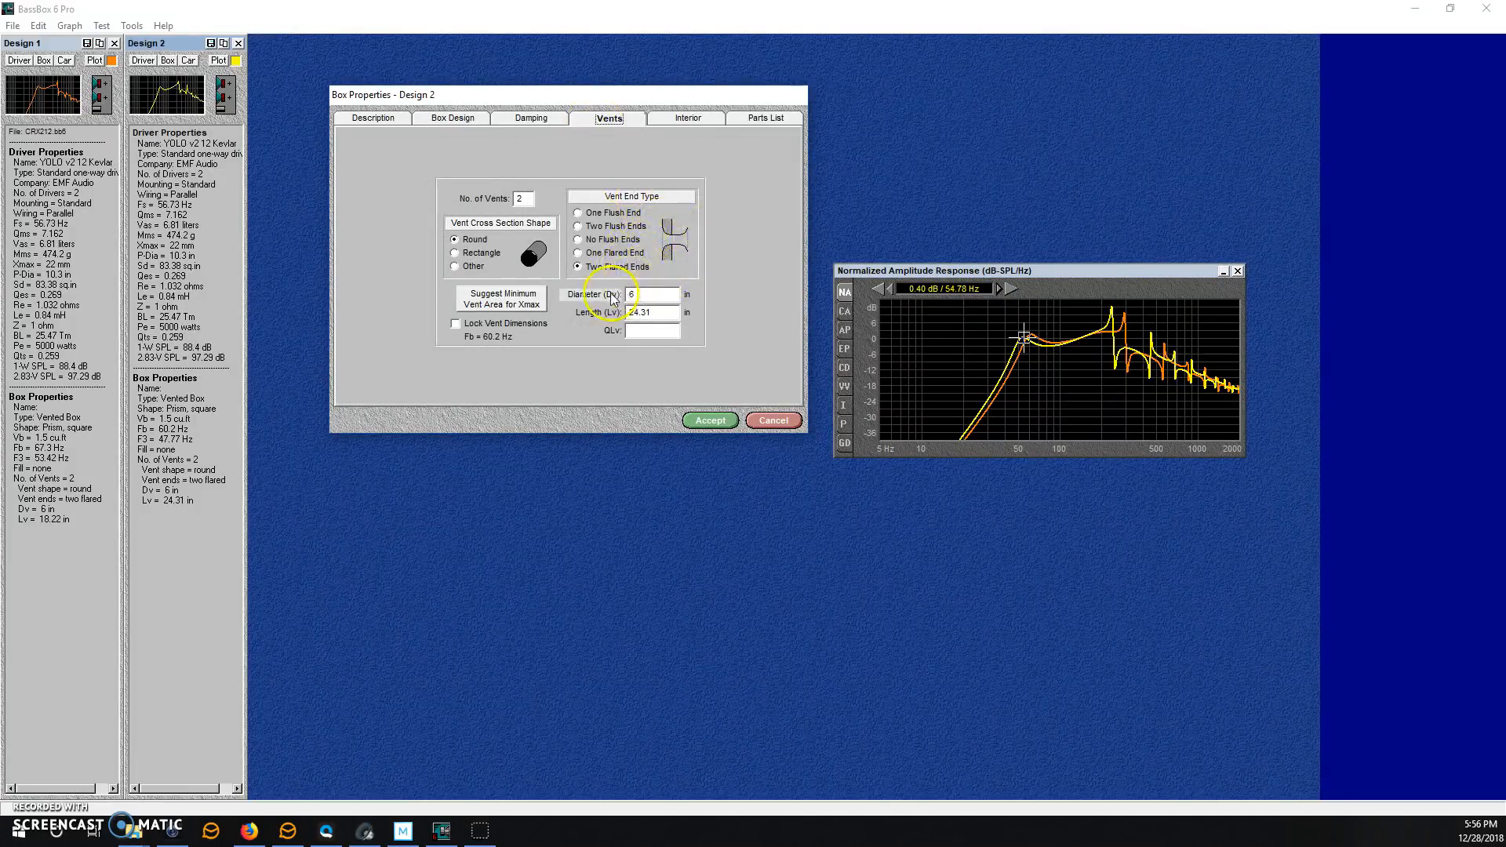
left_click(651, 294)
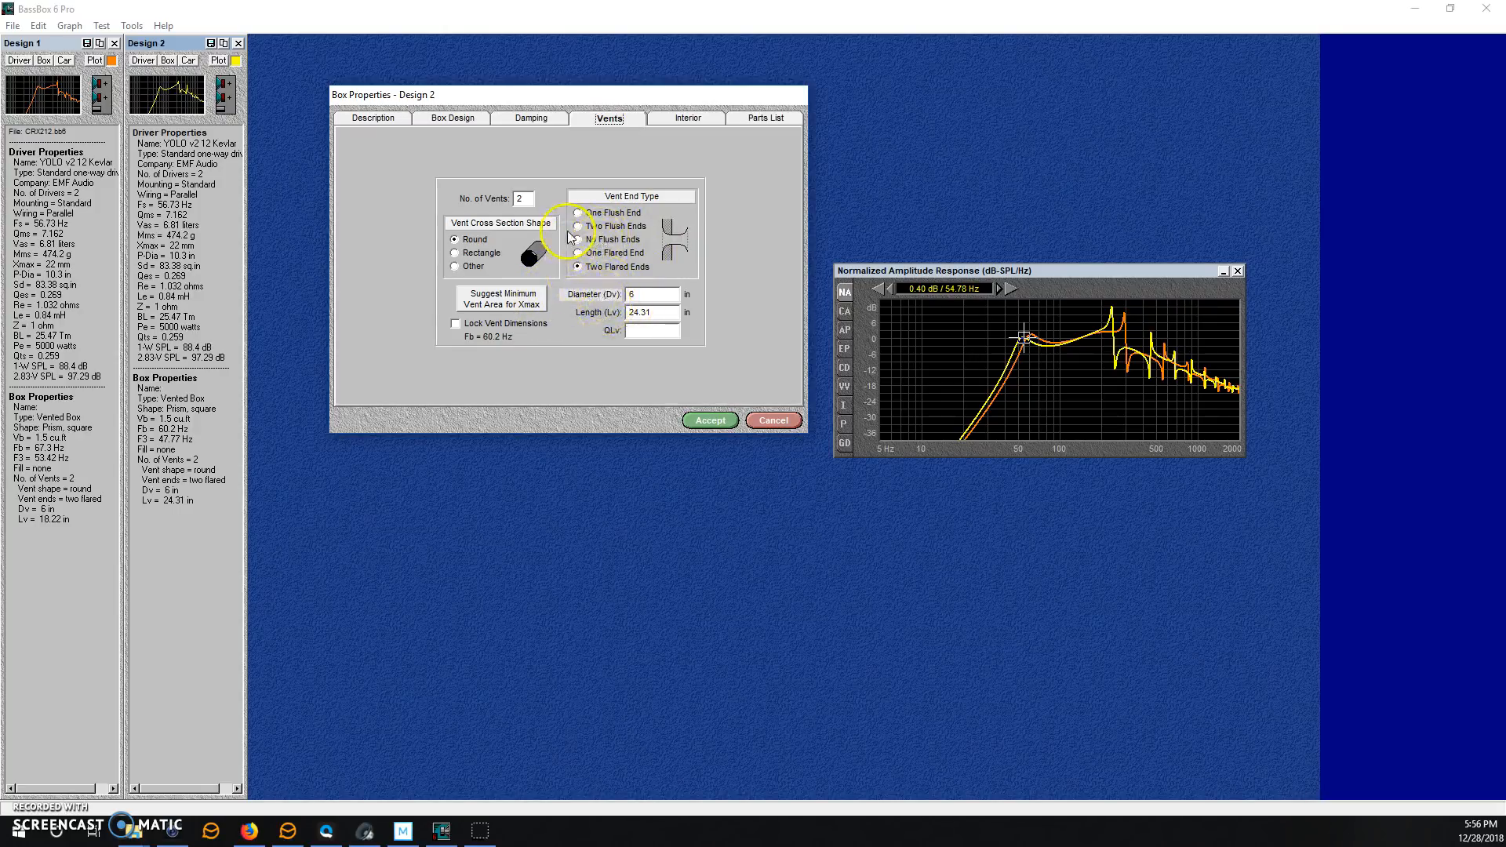
left_click(452, 117)
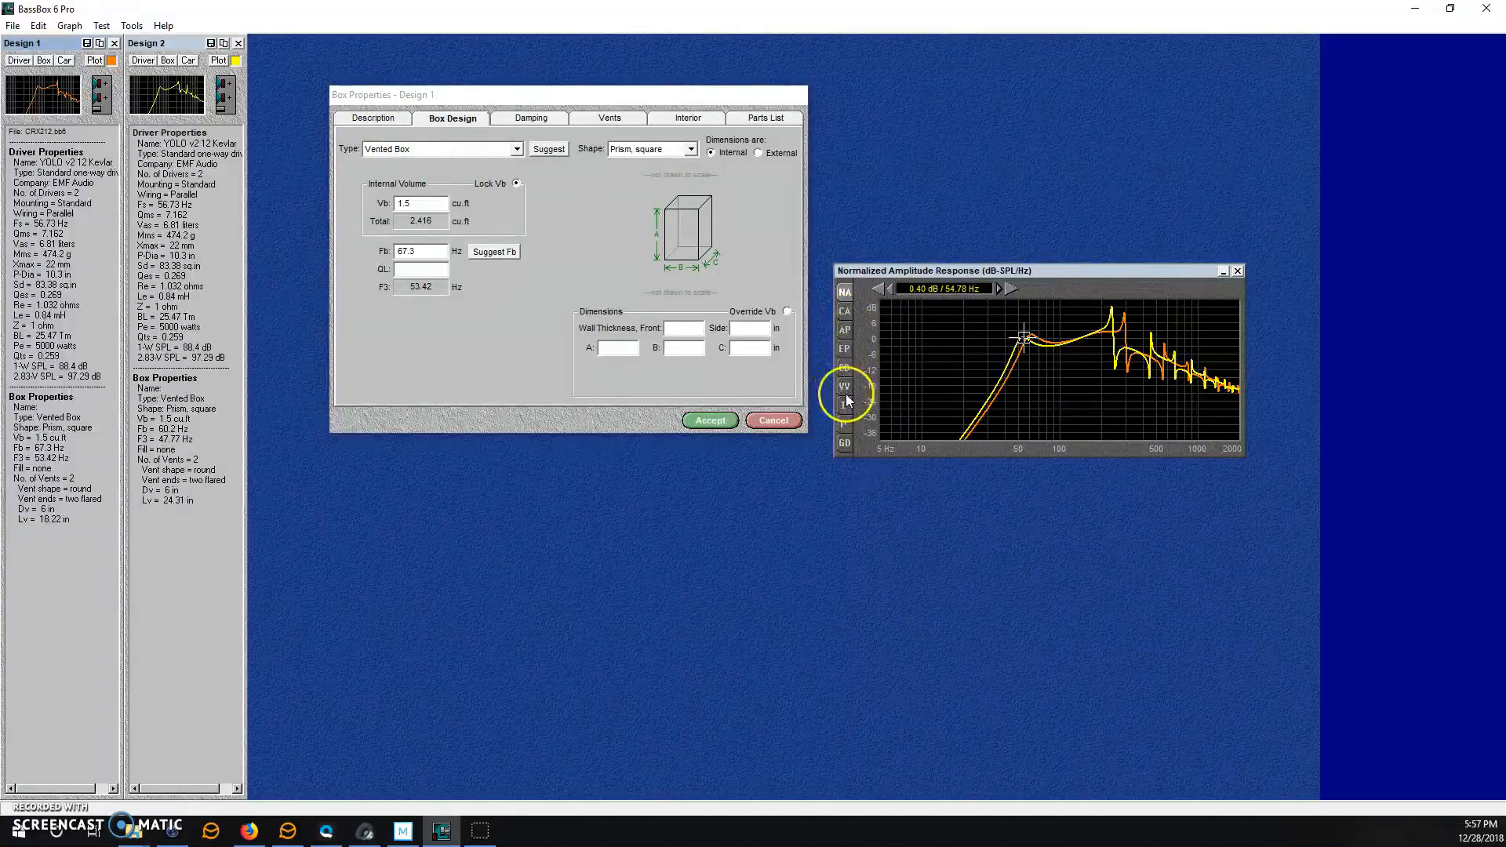
Step through impedance and max input power graphs, then show amplitude response at 2000 W
left_click(843, 405)
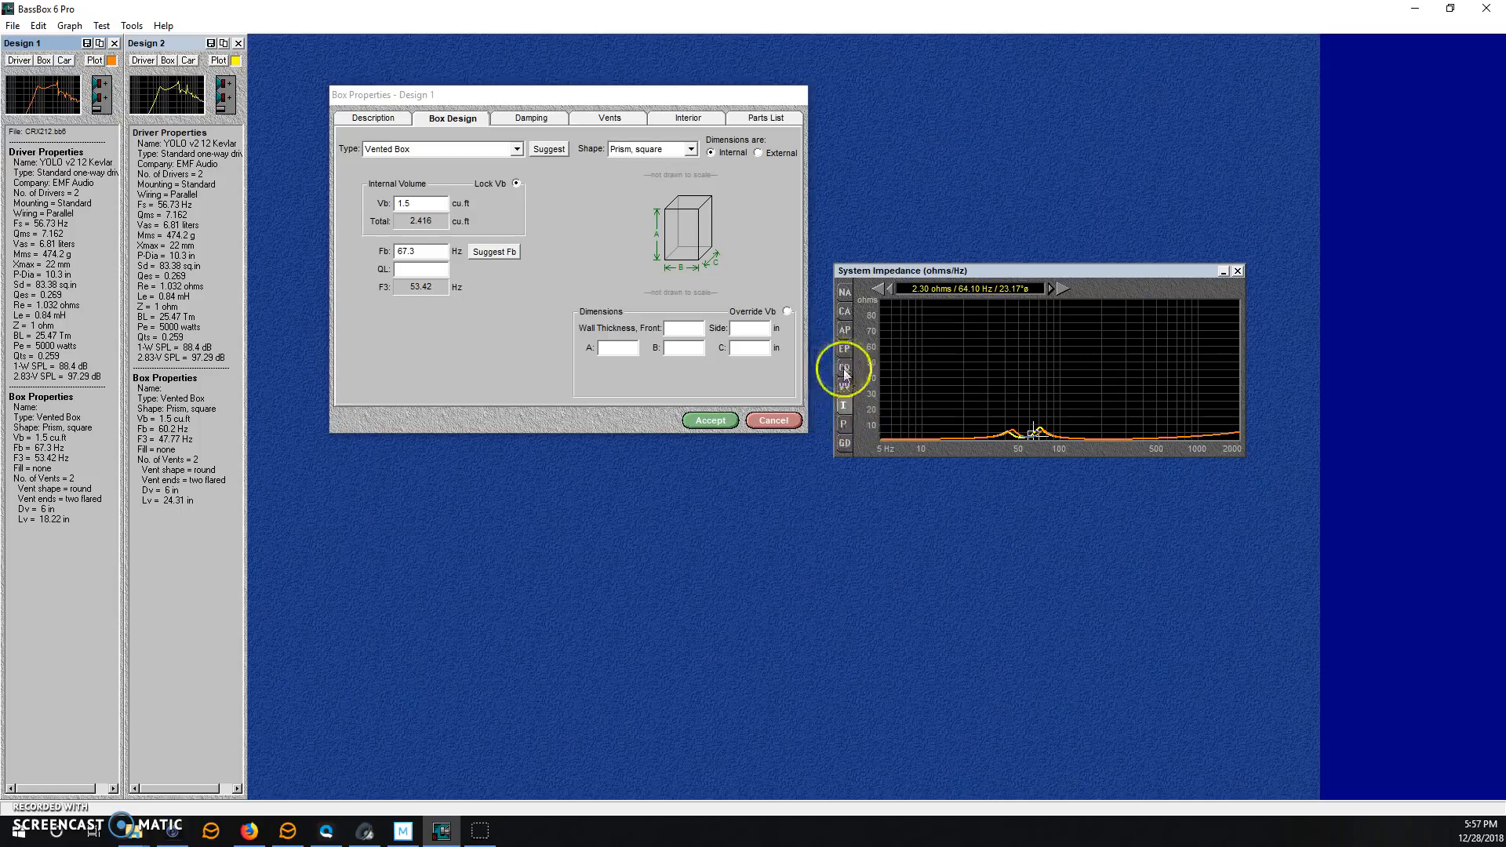
left_click(843, 349)
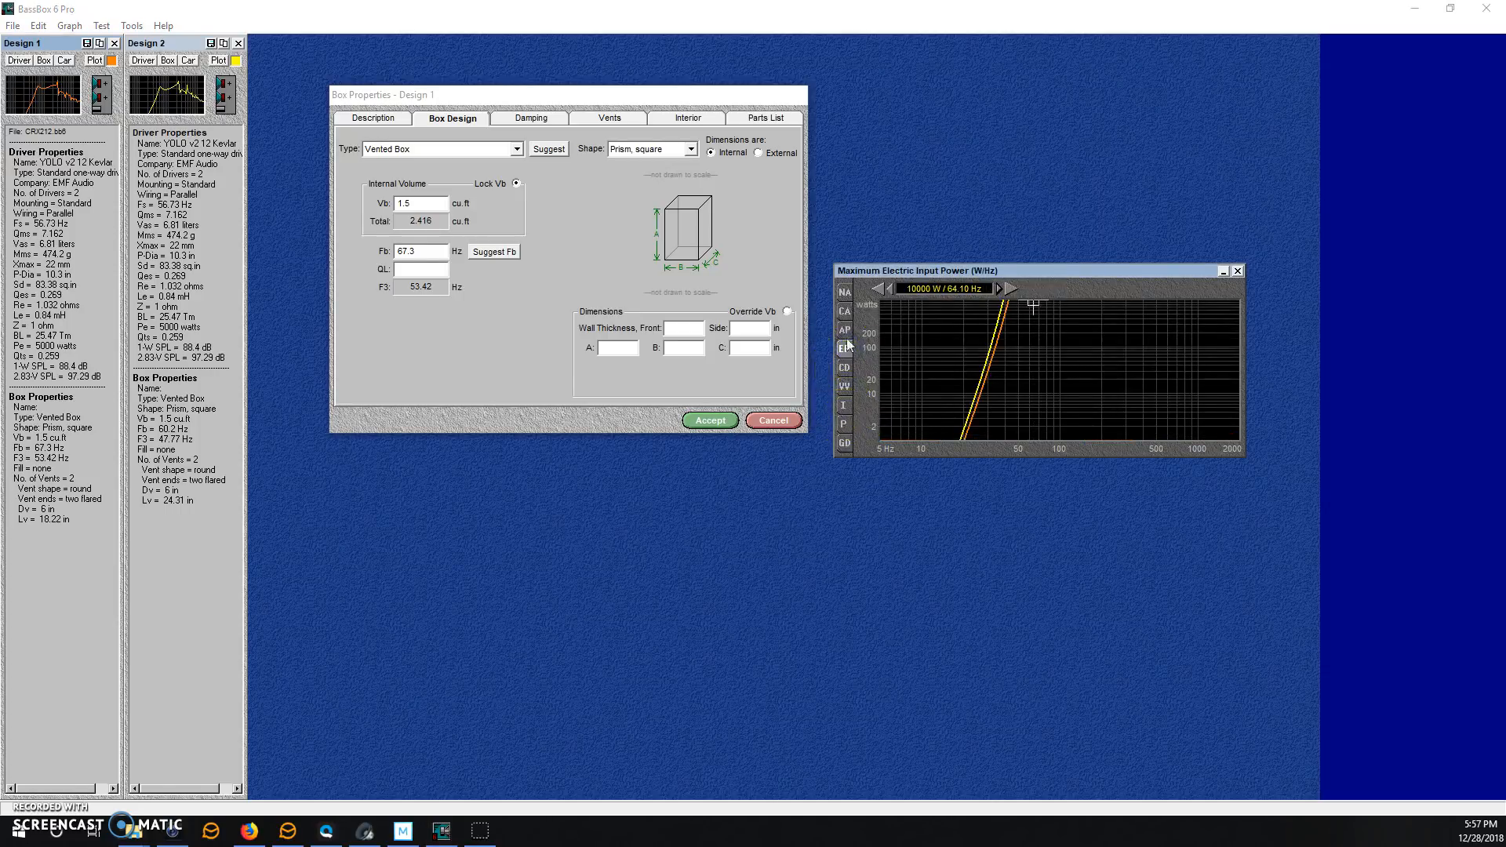
left_click(844, 311)
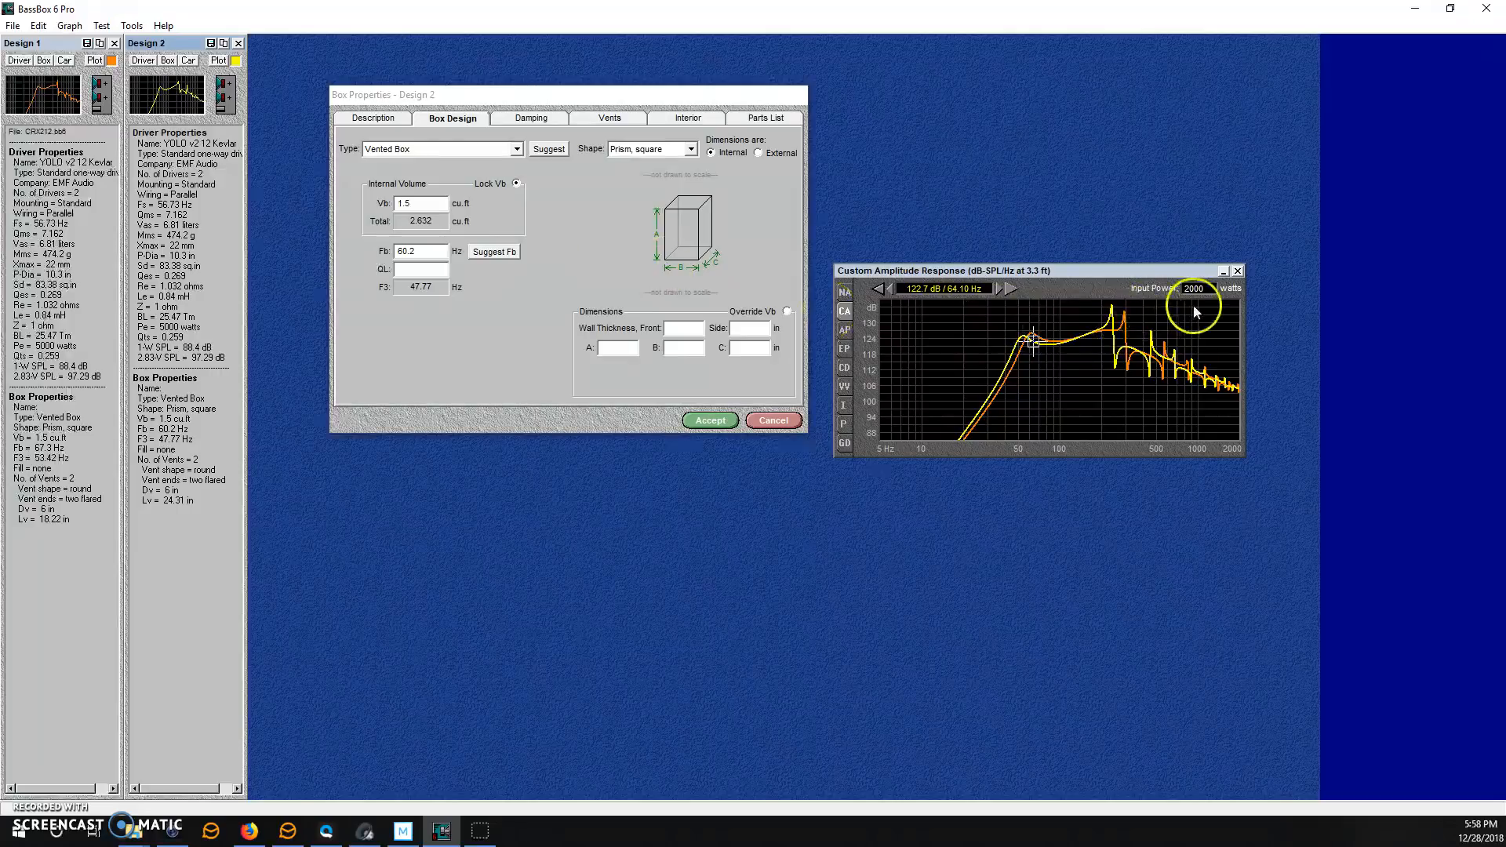
mouse_move(1196, 305)
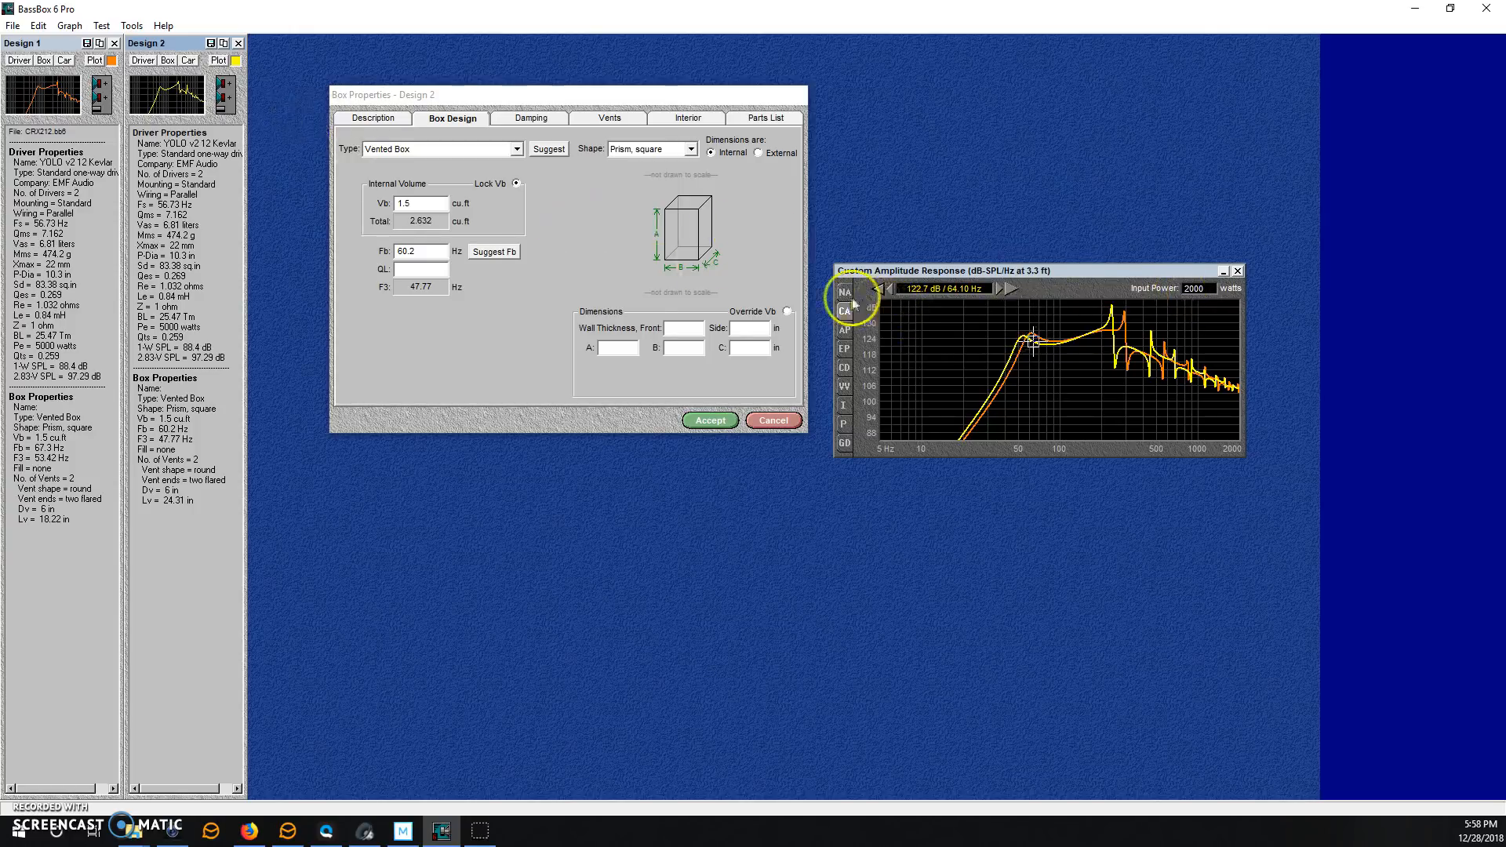
Plot normalized amplitude response and show Design 1's box properties (1.26 dB at 64.1 Hz)
left_click(843, 291)
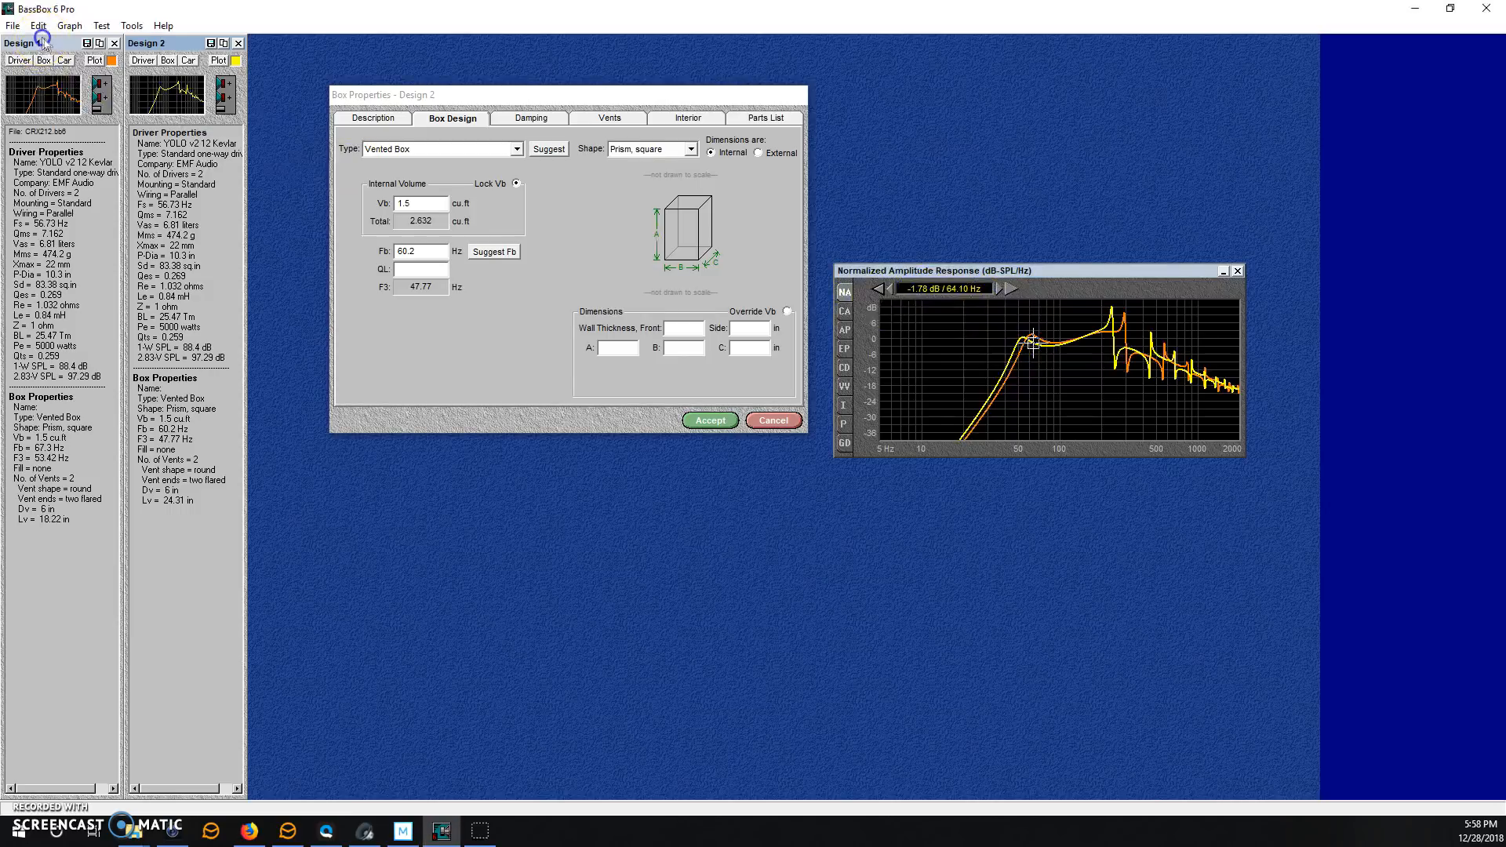
left_click(38, 43)
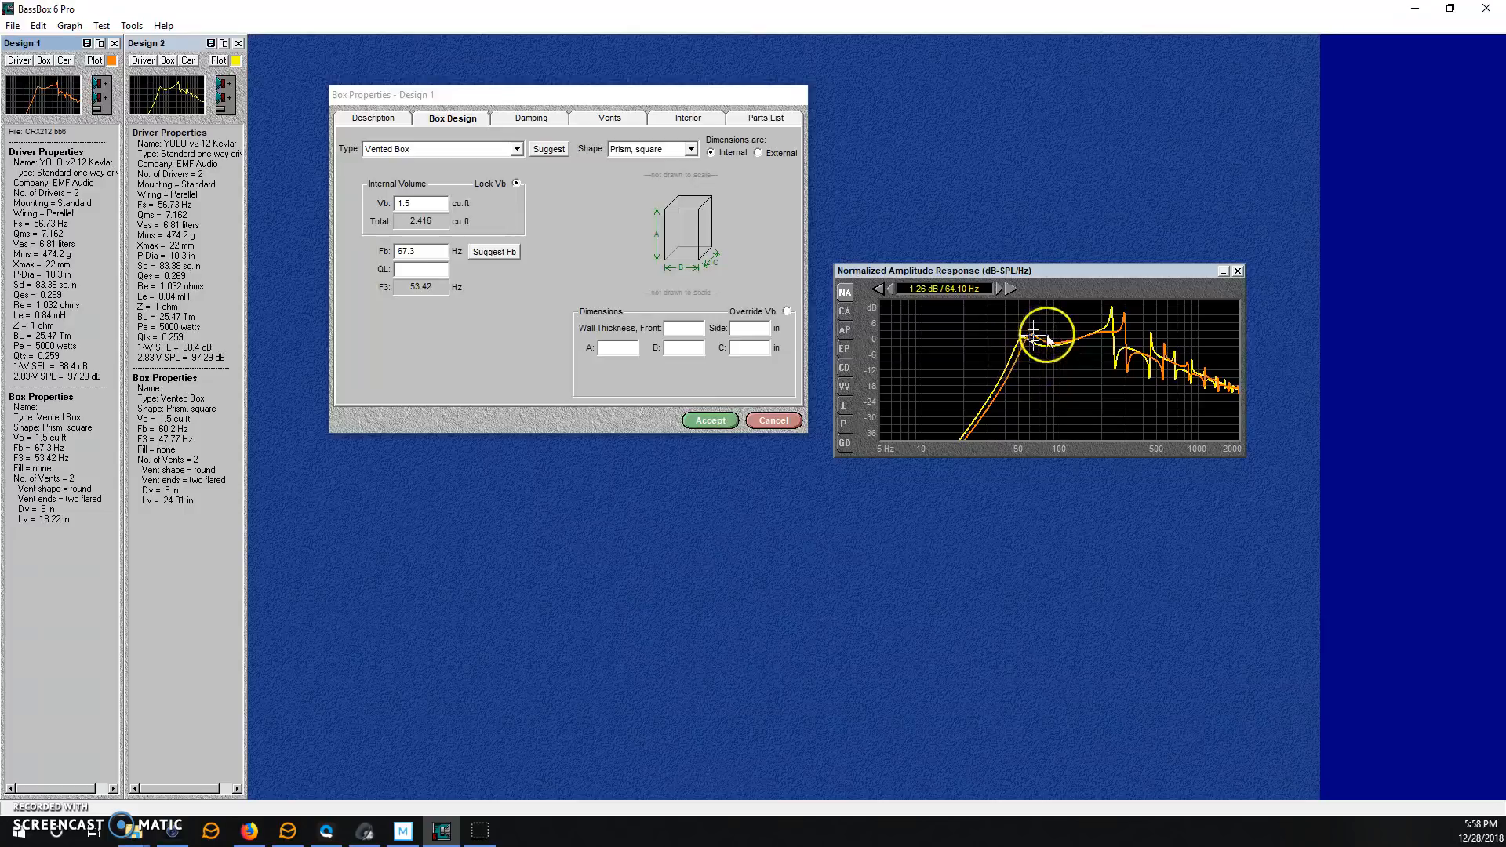
mouse_move(1061, 364)
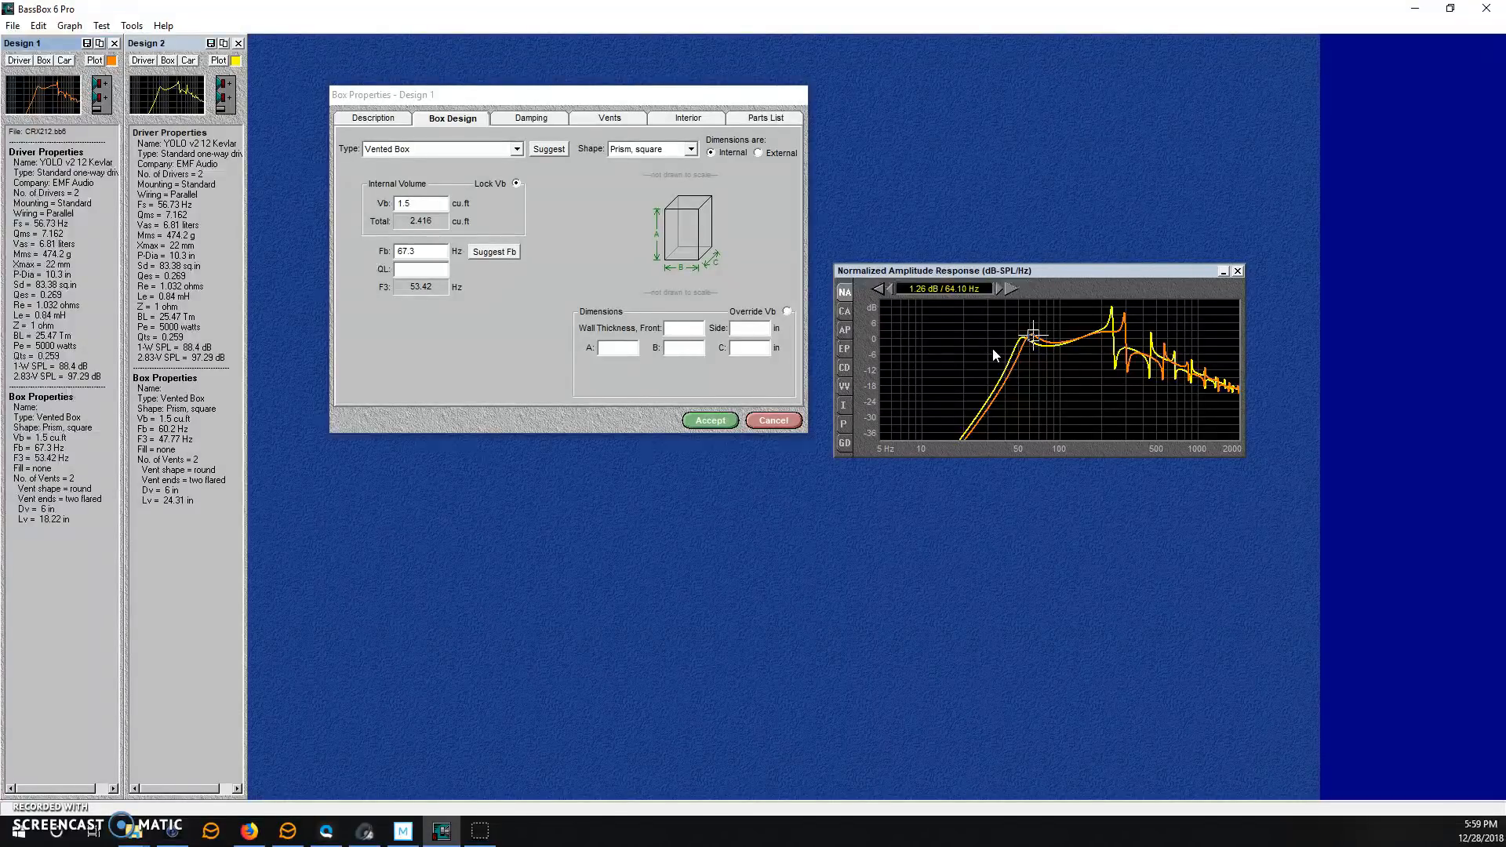
left_click(990, 347)
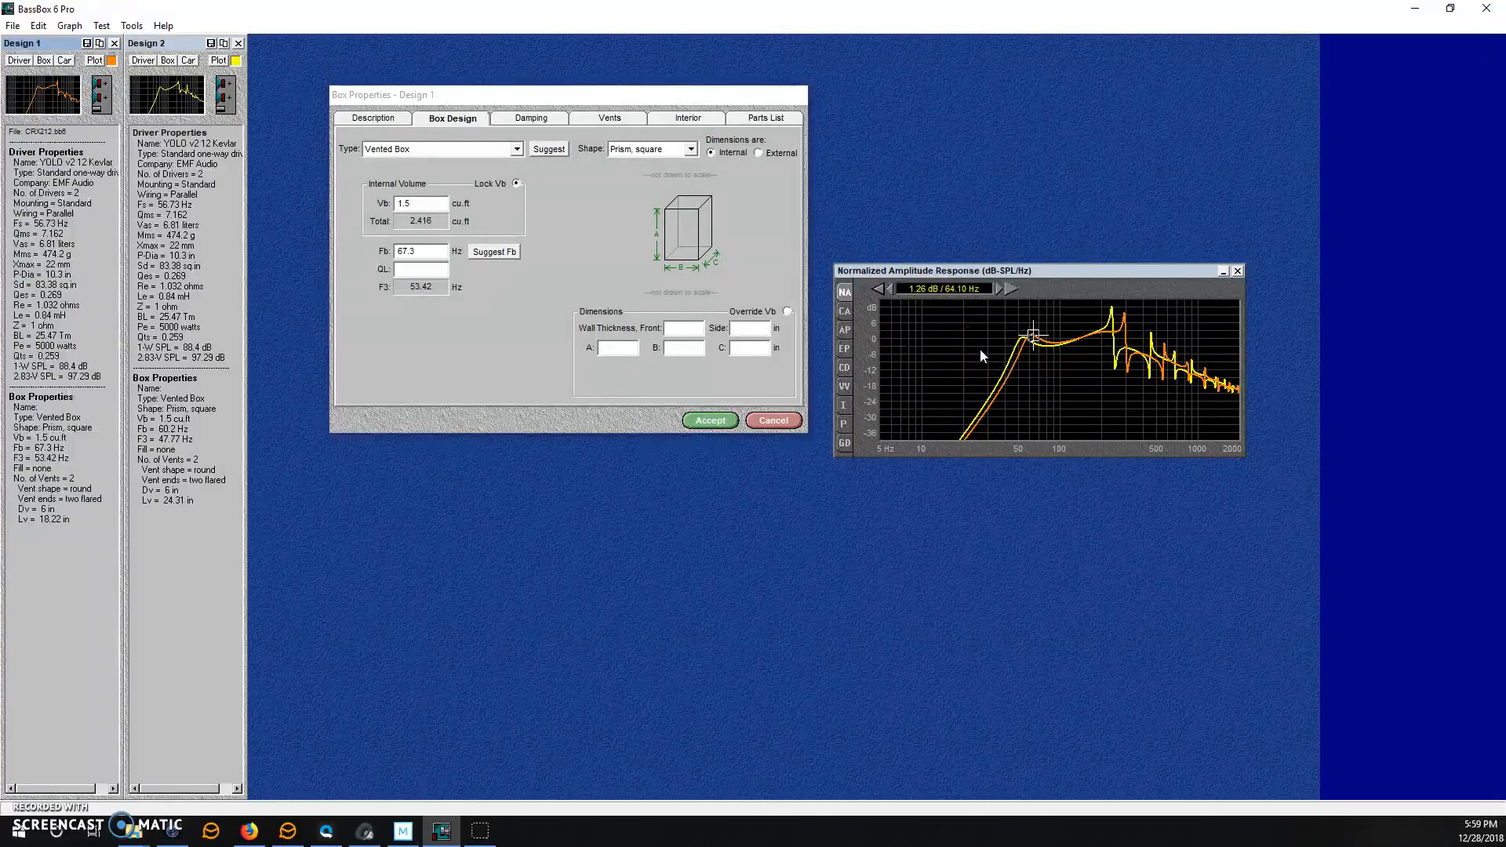
mouse_move(983, 348)
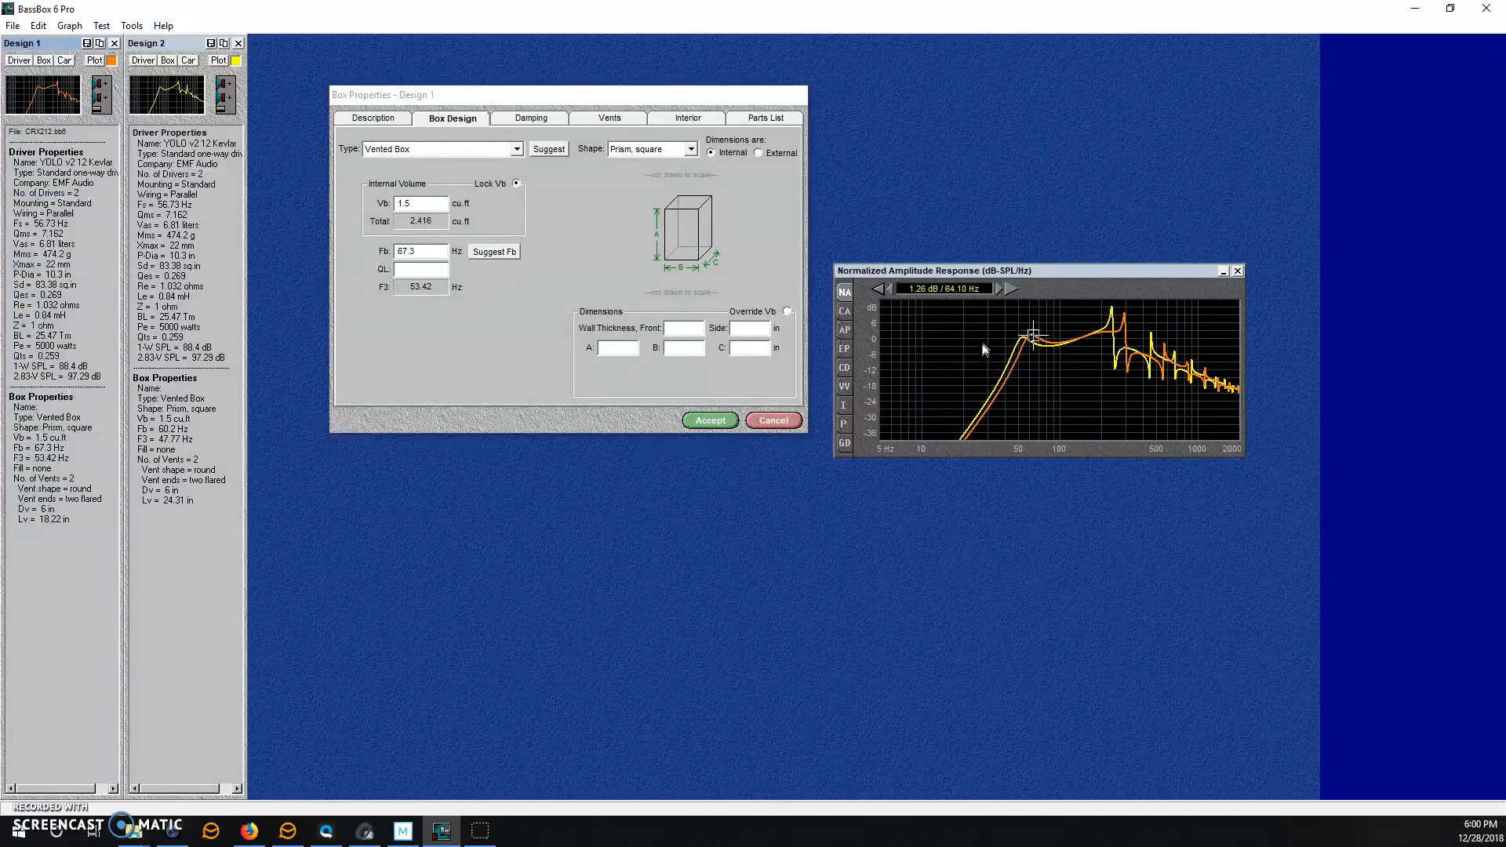